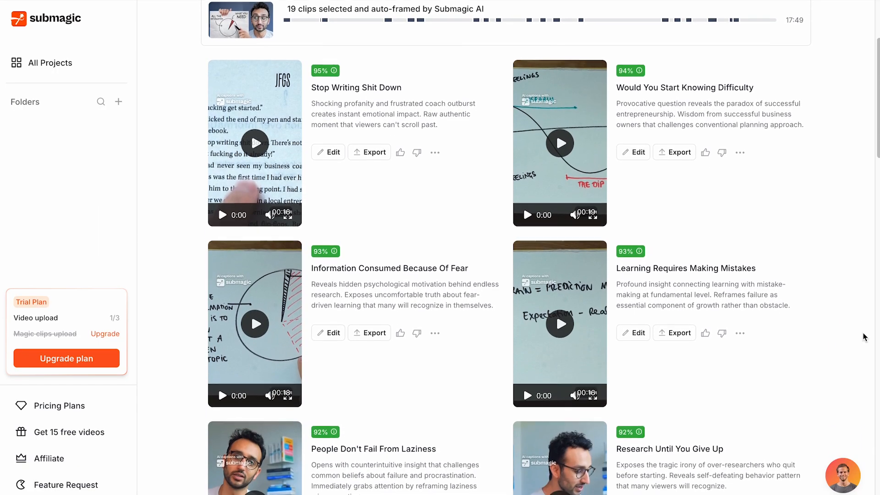
# Scroll down through the list of AI-scored Magic Clips.
pyautogui.scroll(-3)
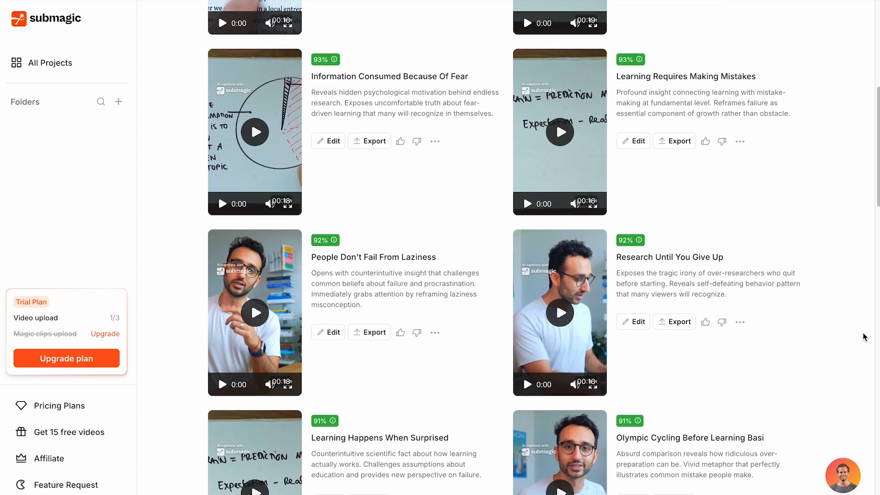
pyautogui.scroll(-3)
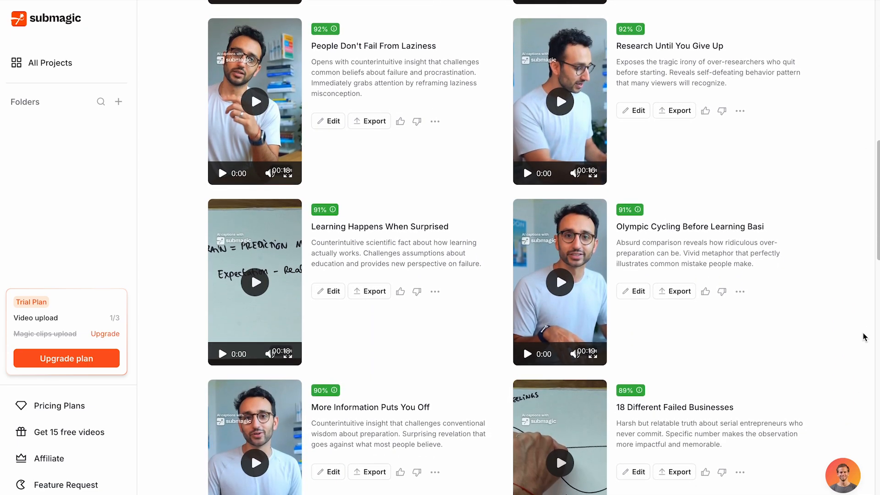
pyautogui.scroll(-3)
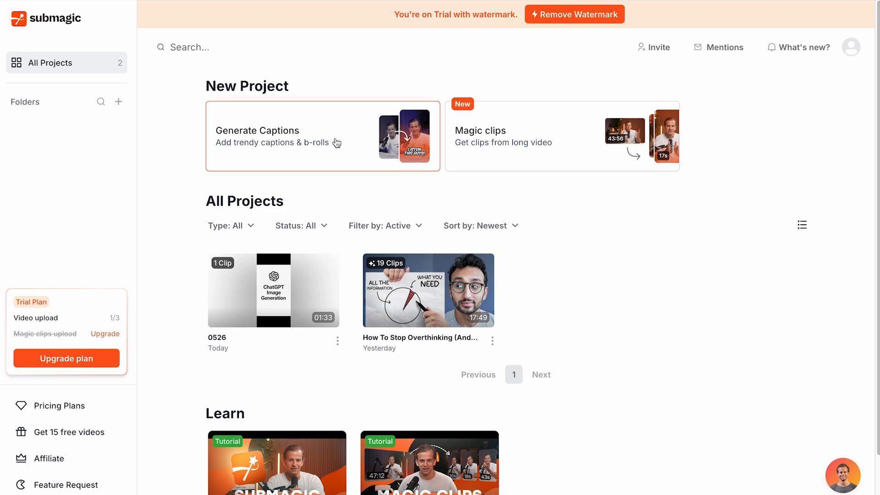
# Start a caption-generation project from the uploaded ChatGPT Image Generation video.
pyautogui.click(336, 142)
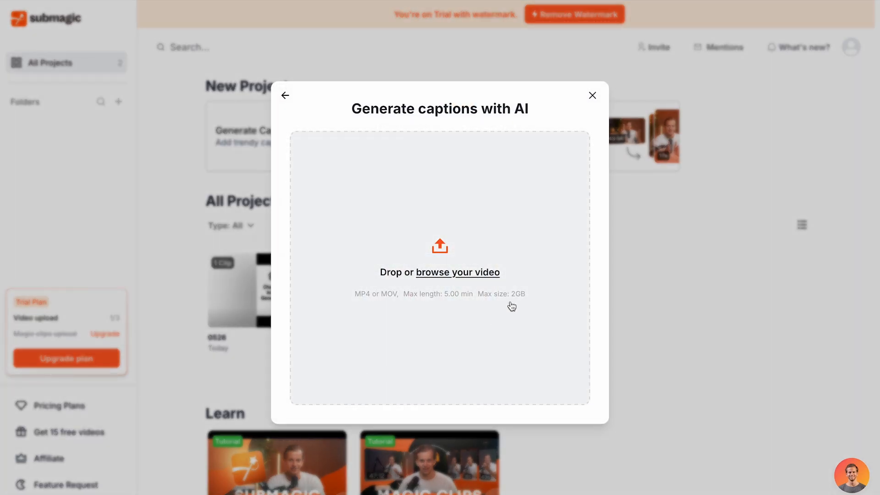
pyautogui.click(457, 272)
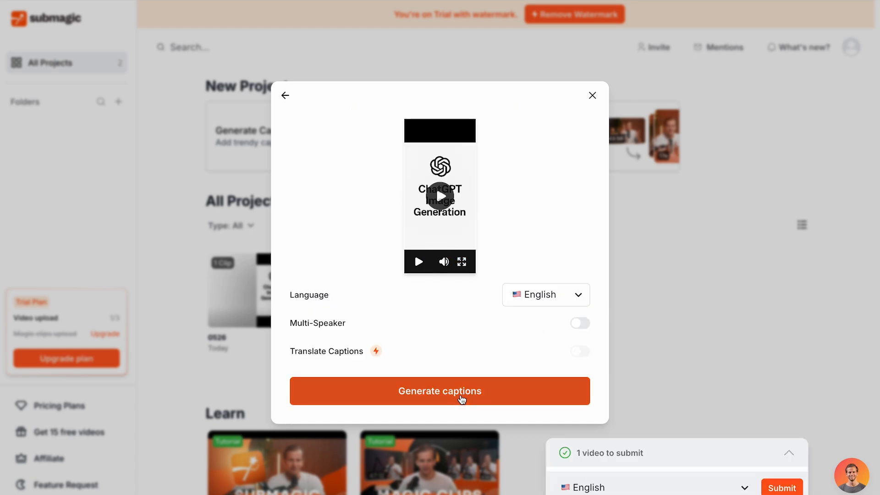
pyautogui.click(439, 391)
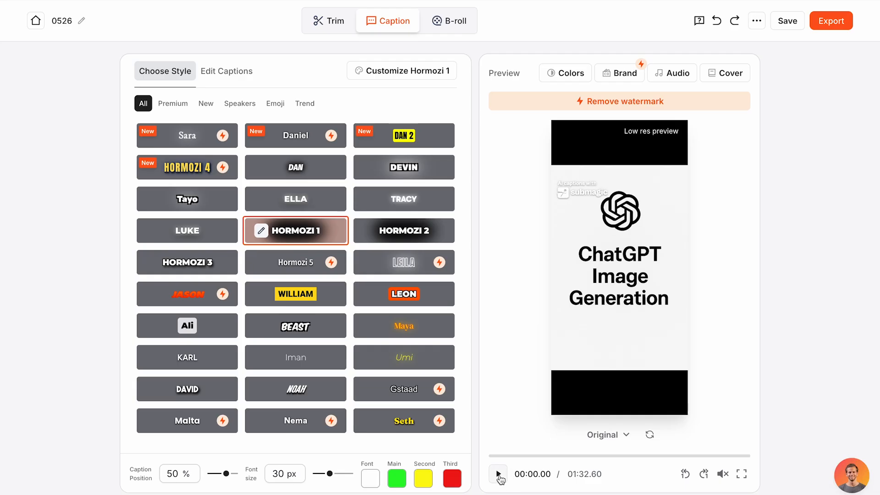
# Play the captioned preview and search the caption styles for 'cartoon'.
pyautogui.click(497, 474)
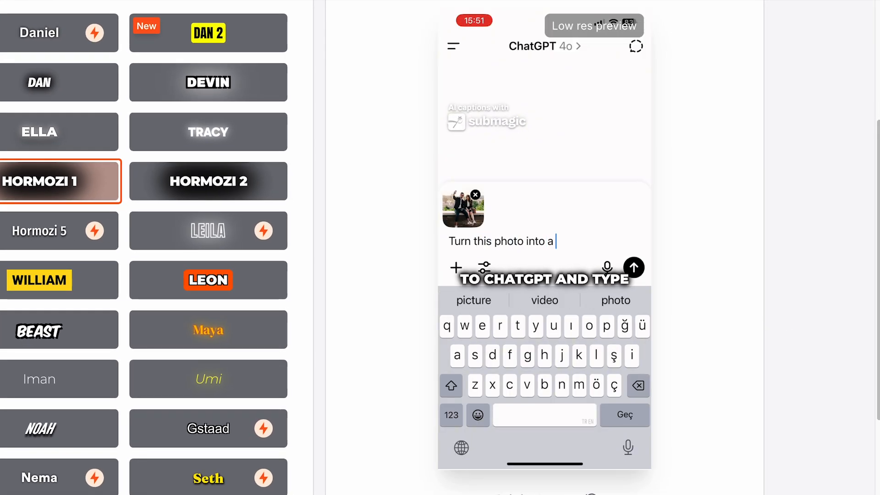
pyautogui.write('cartoon')
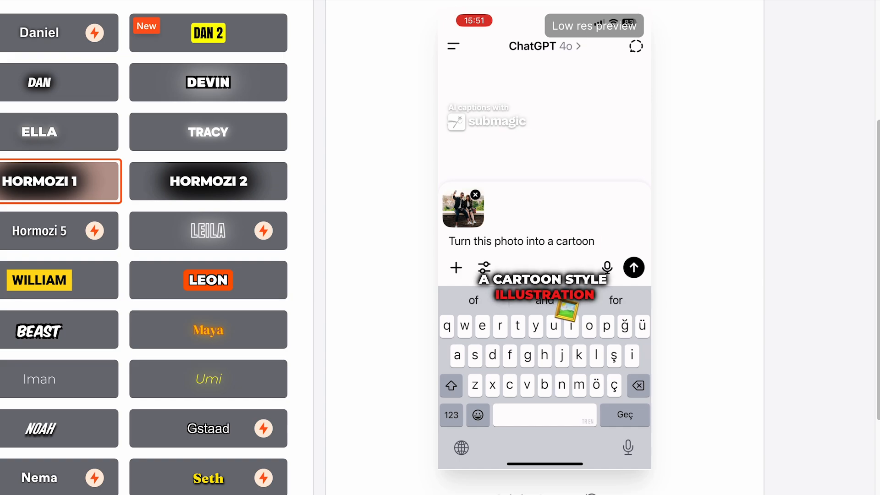
pyautogui.click(633, 268)
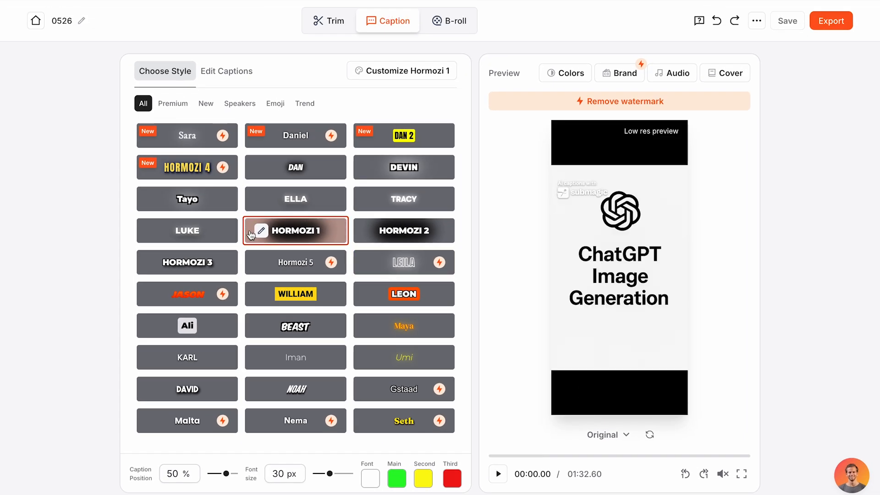
pyautogui.click(262, 231)
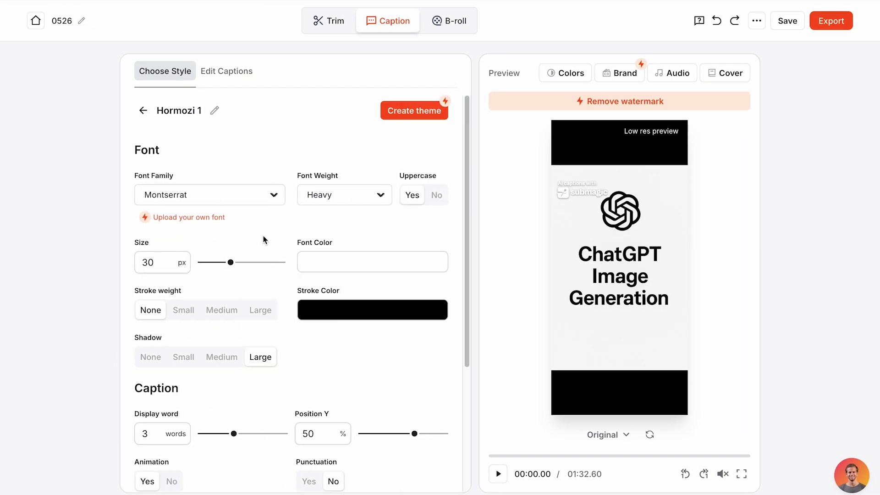
pyautogui.click(210, 194)
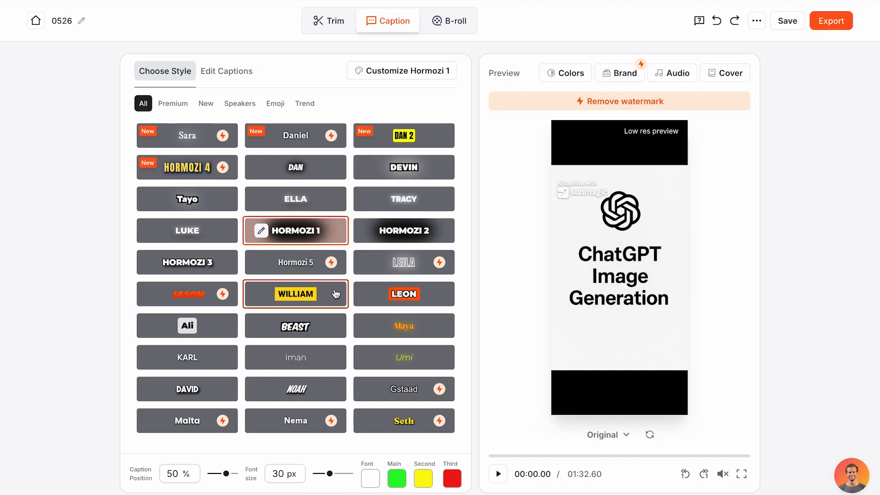
pyautogui.click(403, 293)
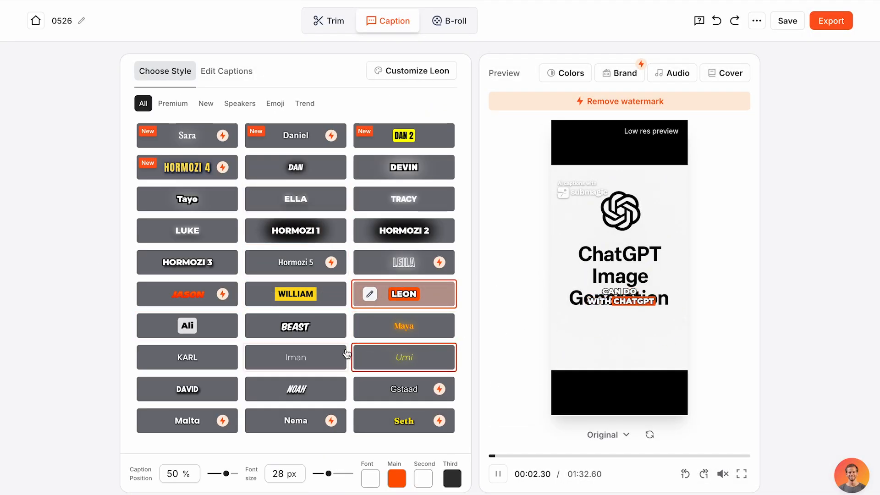
pyautogui.click(295, 326)
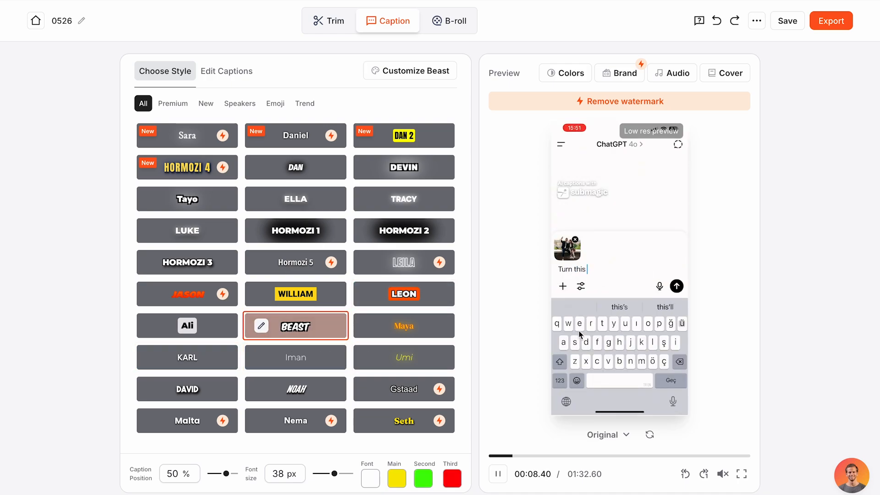
pyautogui.click(295, 231)
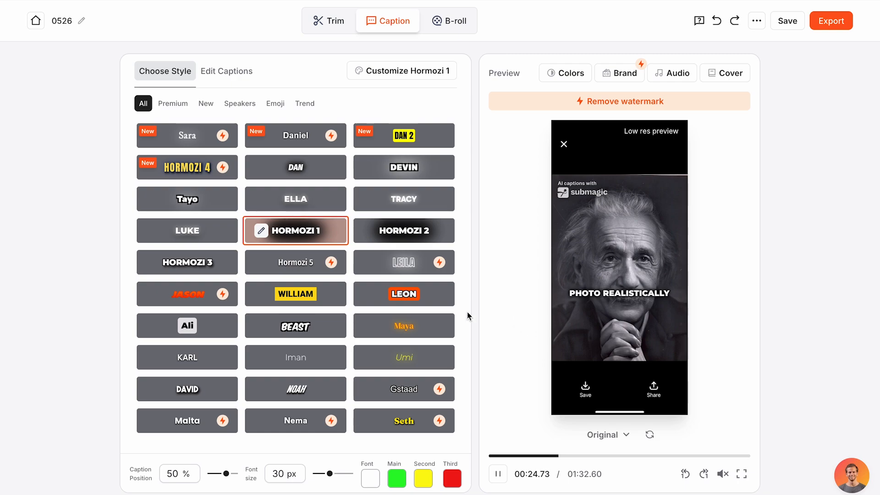
pyautogui.click(227, 72)
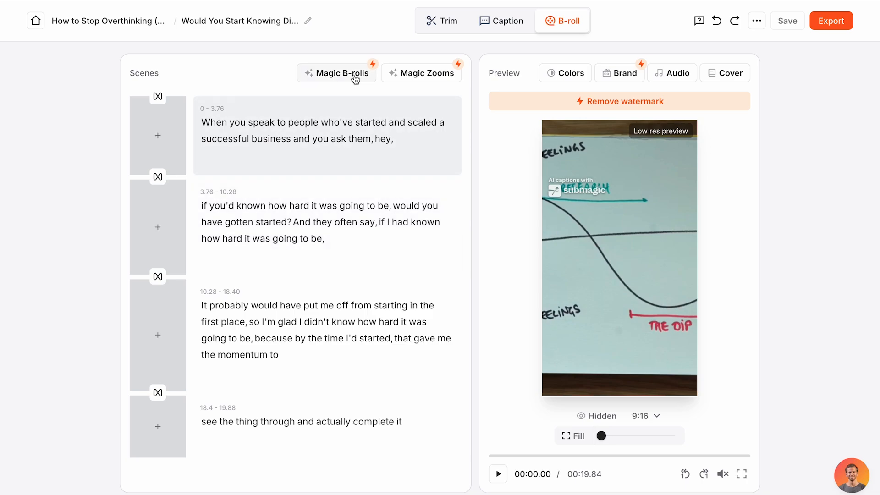
# Bring up the stock media picker for the first scene's B-roll.
pyautogui.click(336, 73)
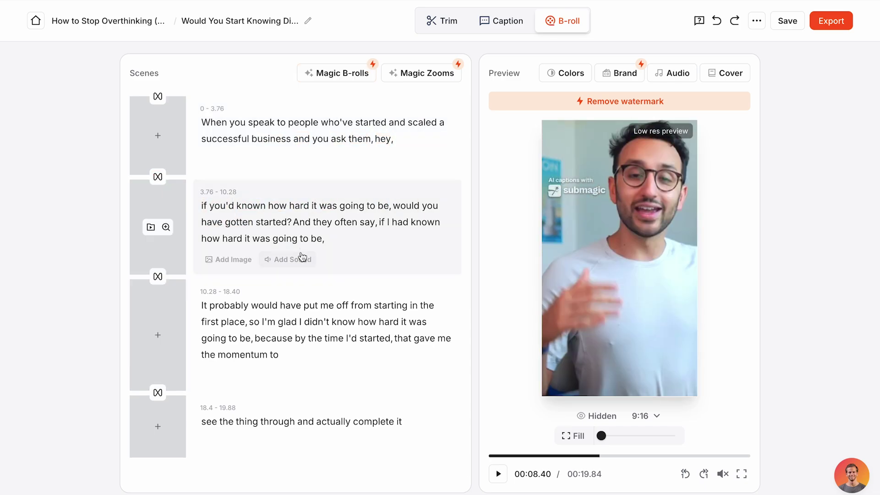
pyautogui.click(151, 136)
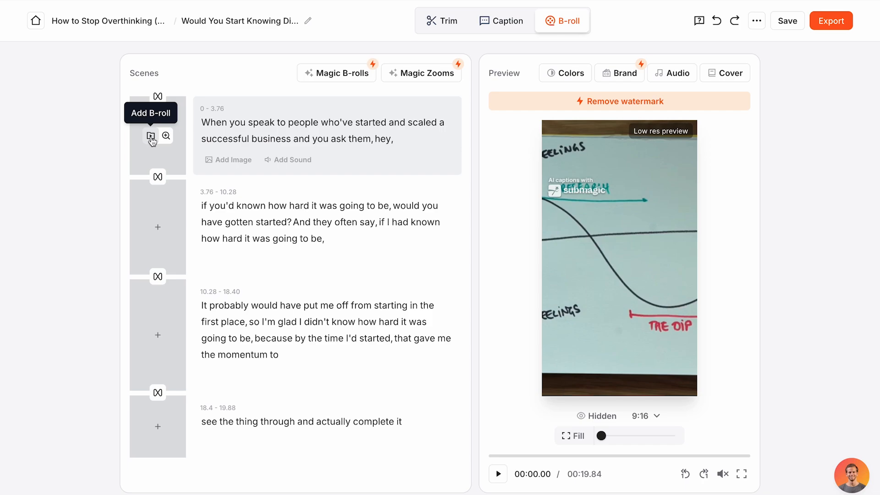
pyautogui.click(150, 135)
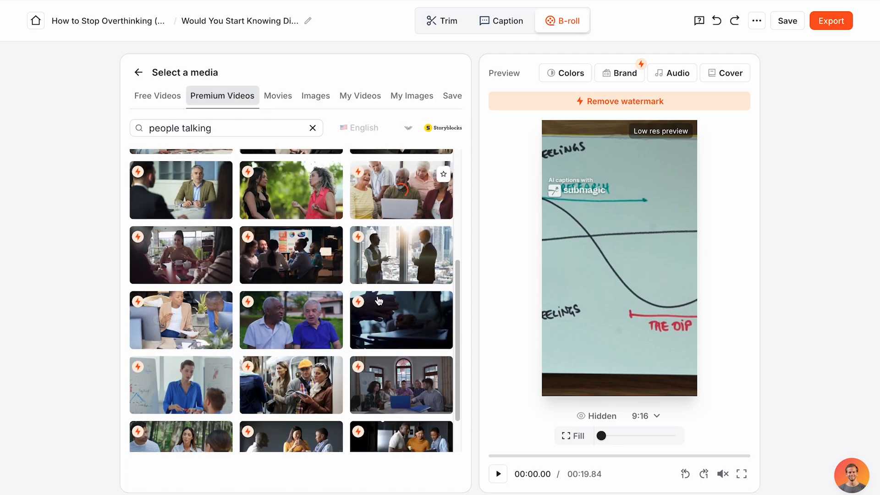
pyautogui.scroll(-3)
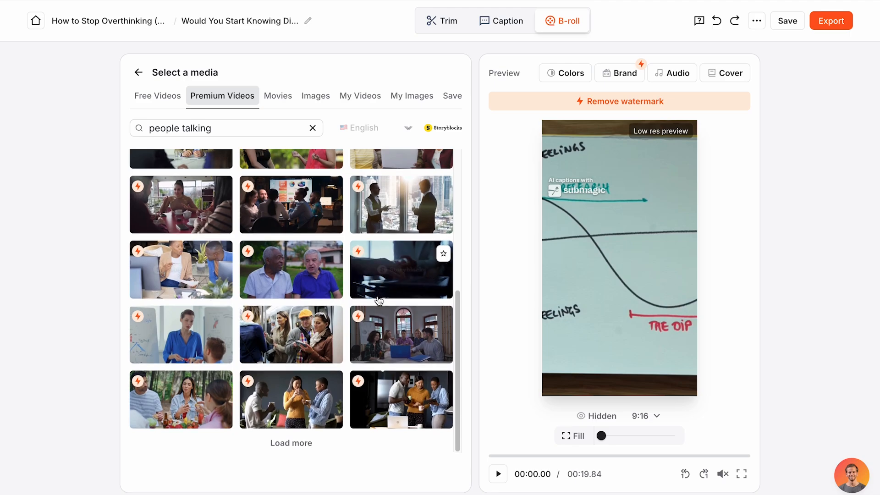
# Switch to free stock videos and search them for 'editi'.
pyautogui.click(157, 96)
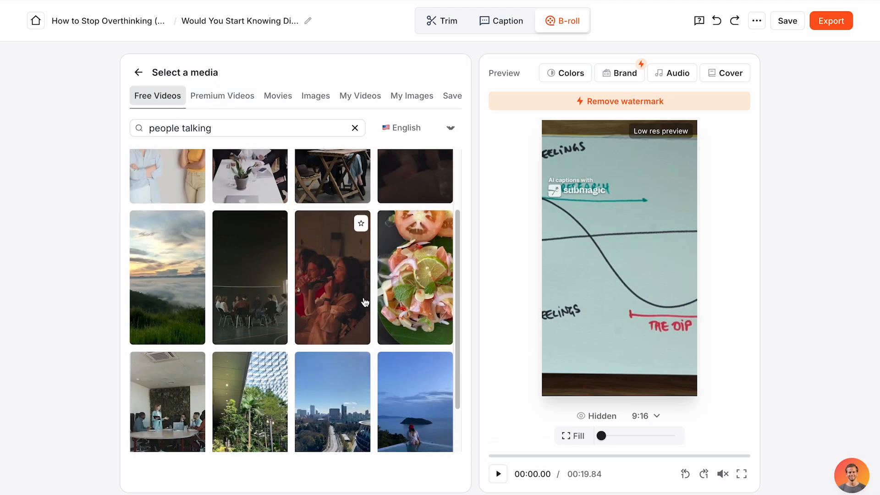
pyautogui.scroll(-3)
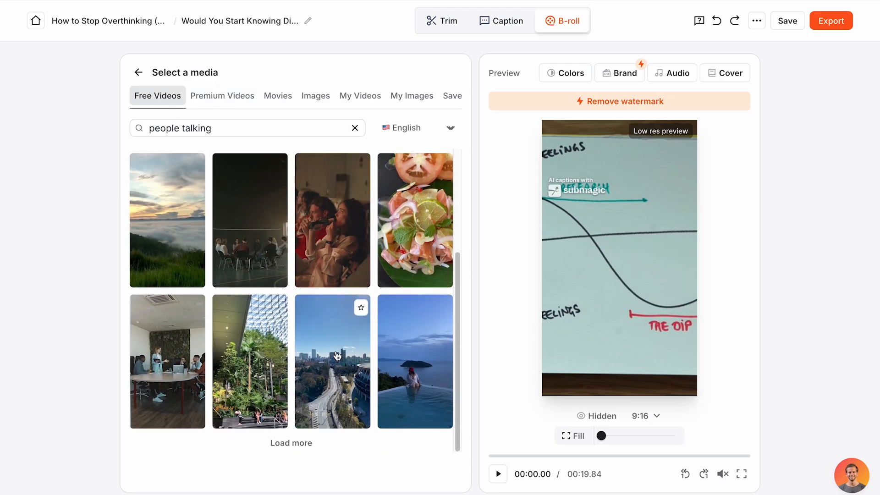
pyautogui.write('editing')
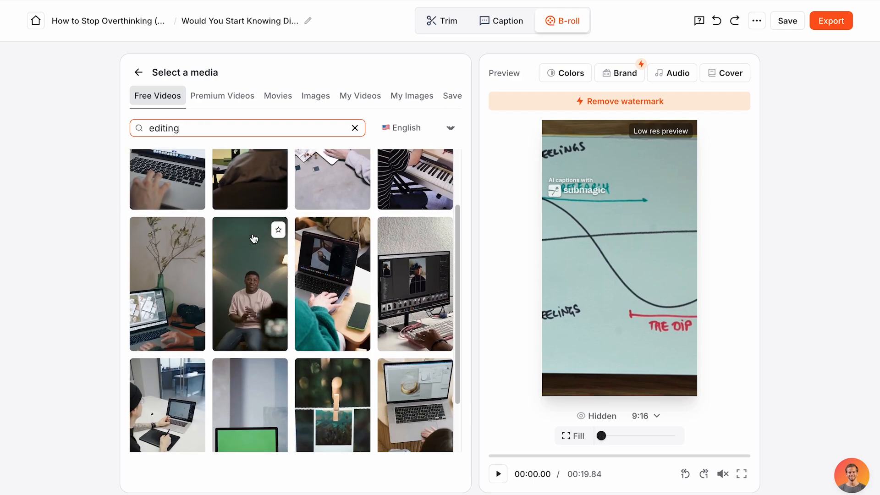
pyautogui.scroll(-3)
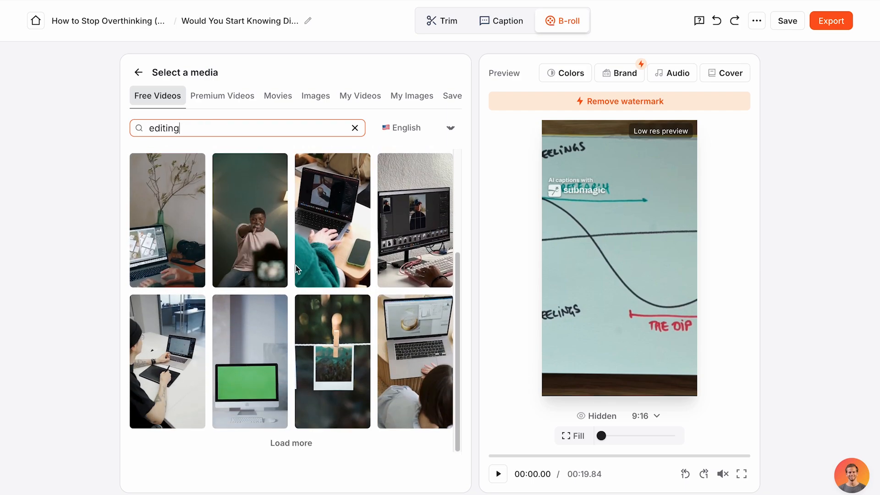
pyautogui.moveTo(337, 231)
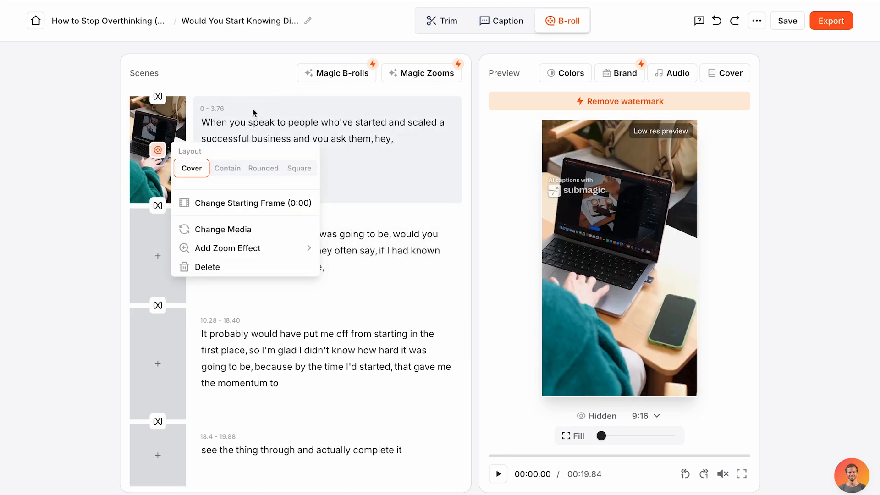
# Give the first B-roll scene the Rounded layout.
pyautogui.click(499, 474)
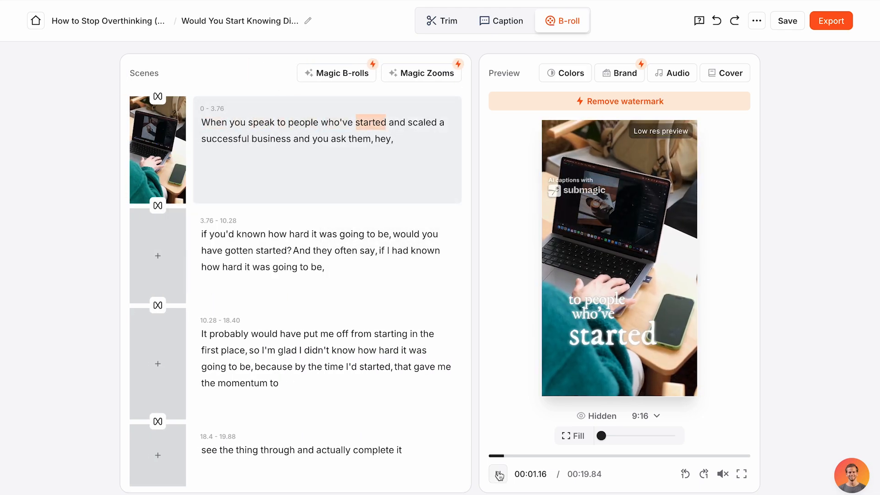
pyautogui.click(499, 475)
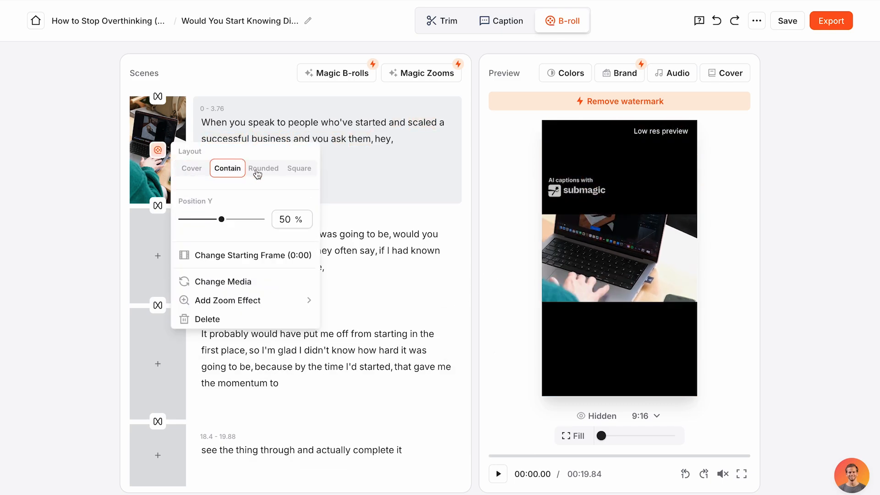
pyautogui.click(263, 168)
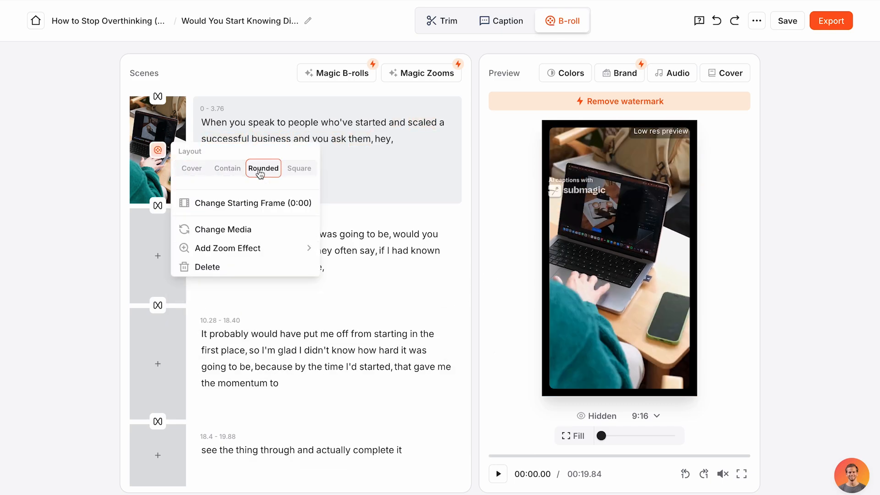
pyautogui.moveTo(286, 174)
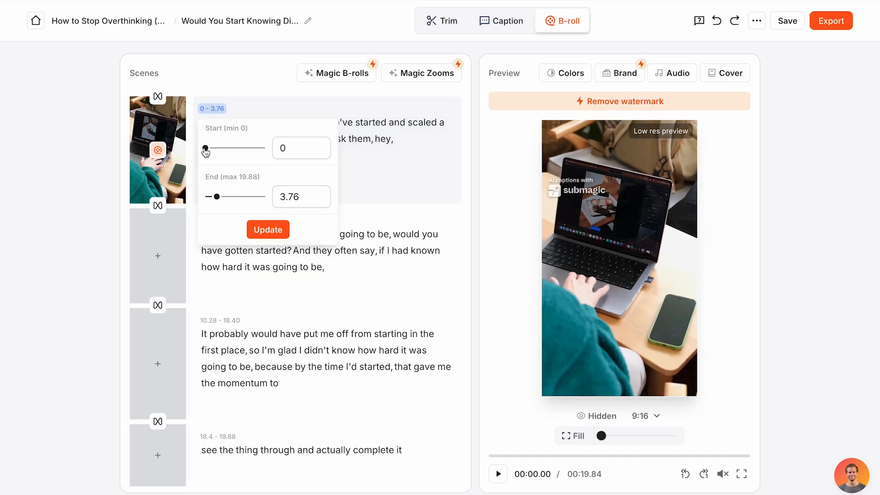
# Extend the first scene's end slider out to about 10.2 seconds.
pyautogui.moveTo(206, 148); pyautogui.dragTo(212, 148)
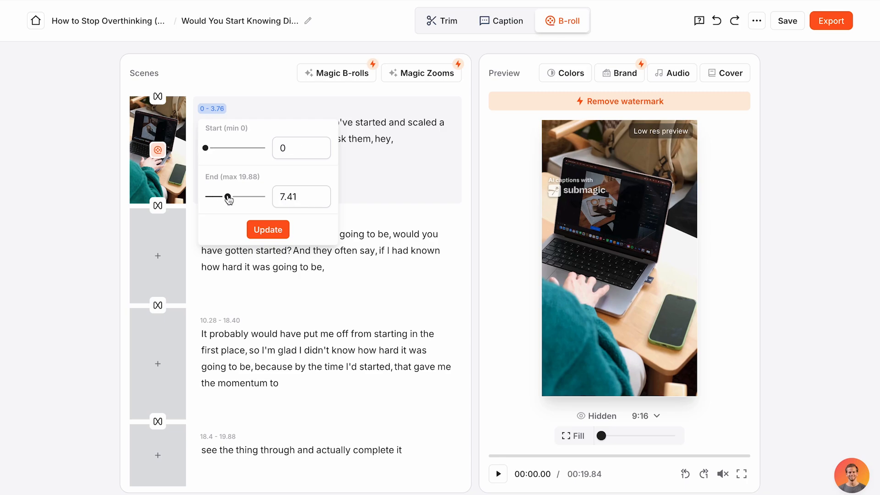
pyautogui.moveTo(228, 196); pyautogui.dragTo(237, 197)
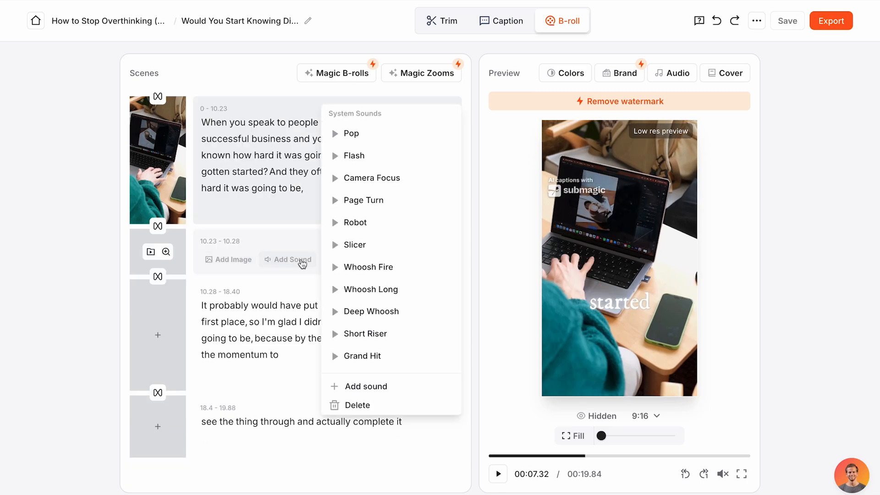
pyautogui.moveTo(323, 264)
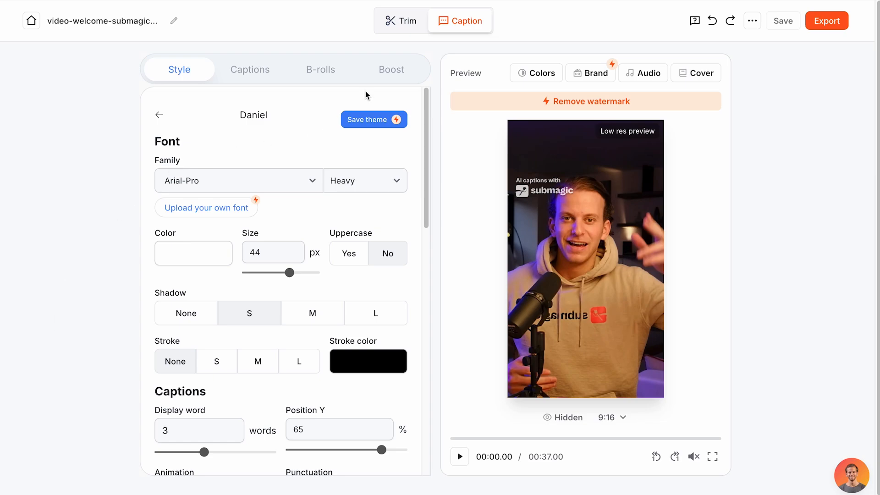
# In Boost, toggle AI Hook title on then off, and turn on AI Clean Audio.
pyautogui.click(390, 69)
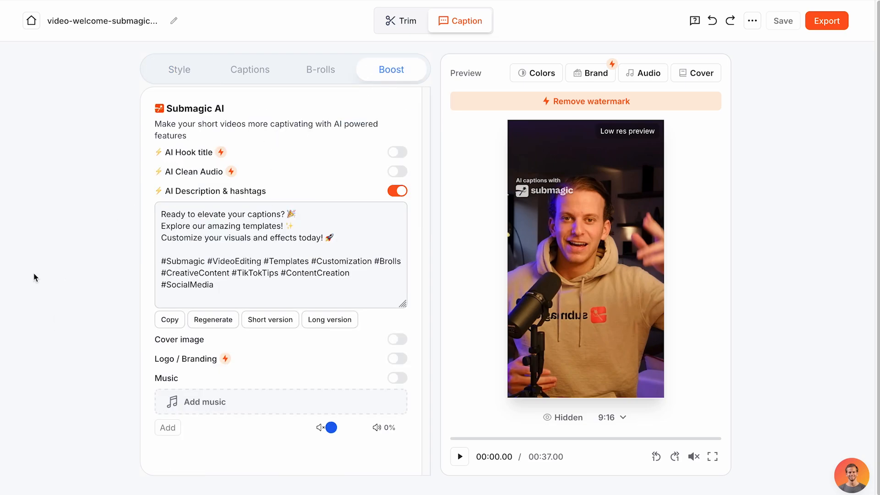
pyautogui.moveTo(29, 273)
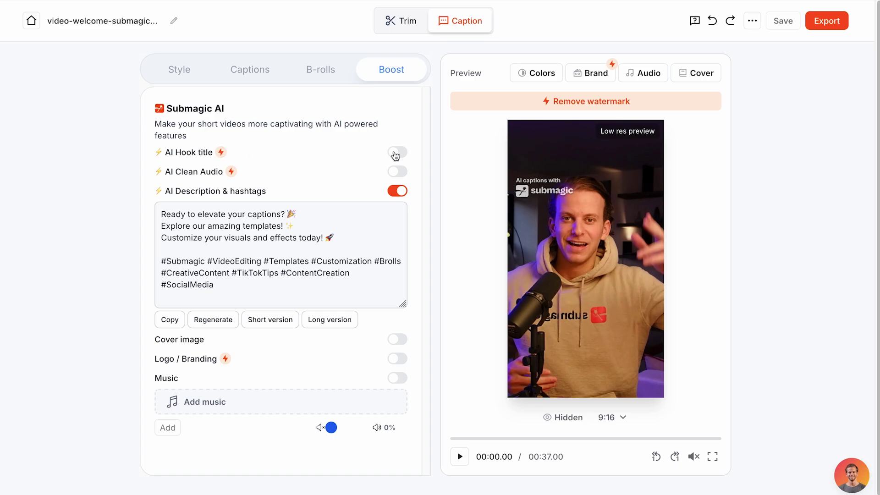
pyautogui.click(396, 152)
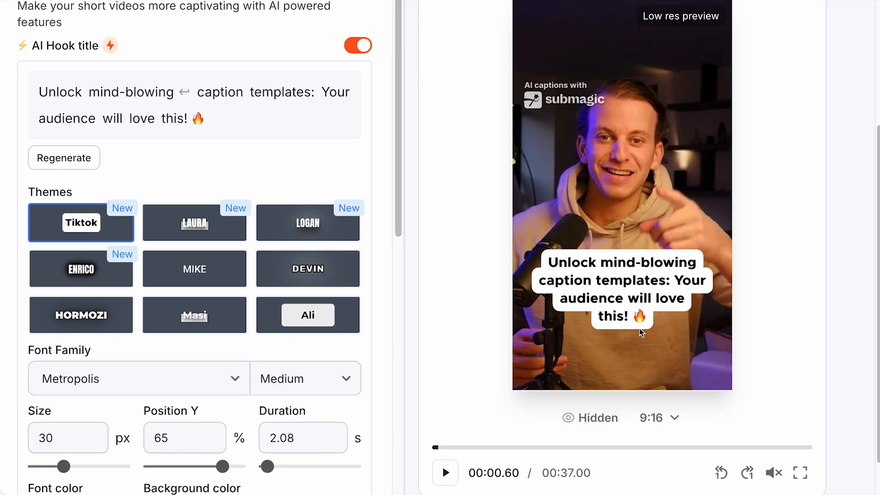
pyautogui.click(194, 222)
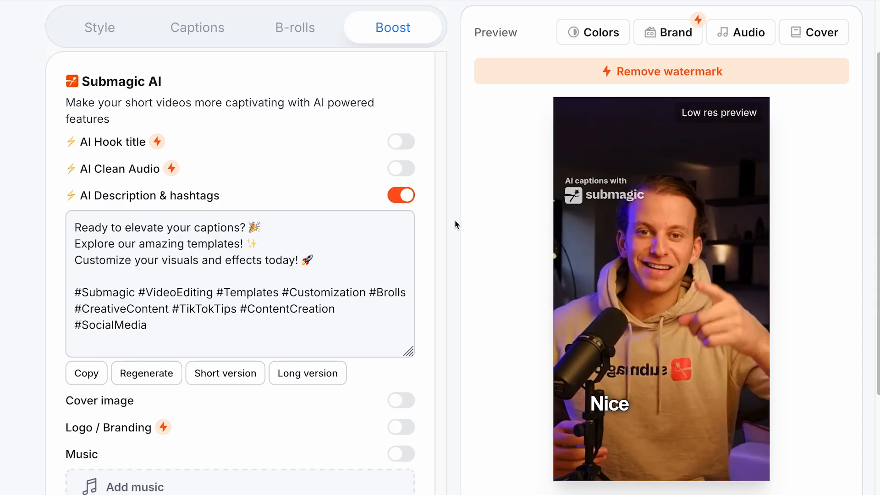
pyautogui.moveTo(189, 182)
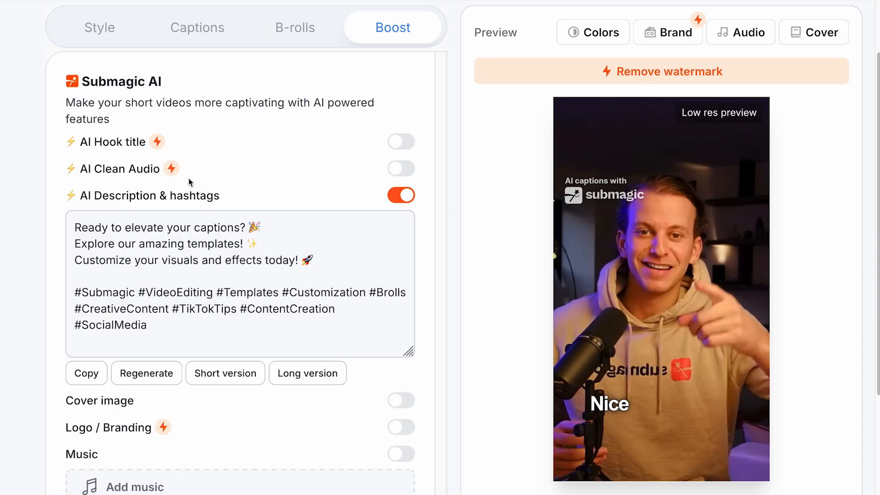
pyautogui.click(402, 168)
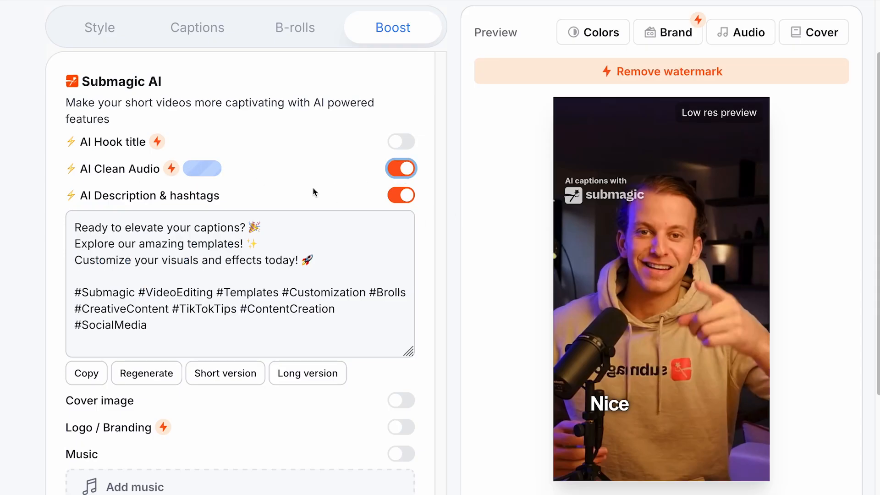
pyautogui.moveTo(157, 143)
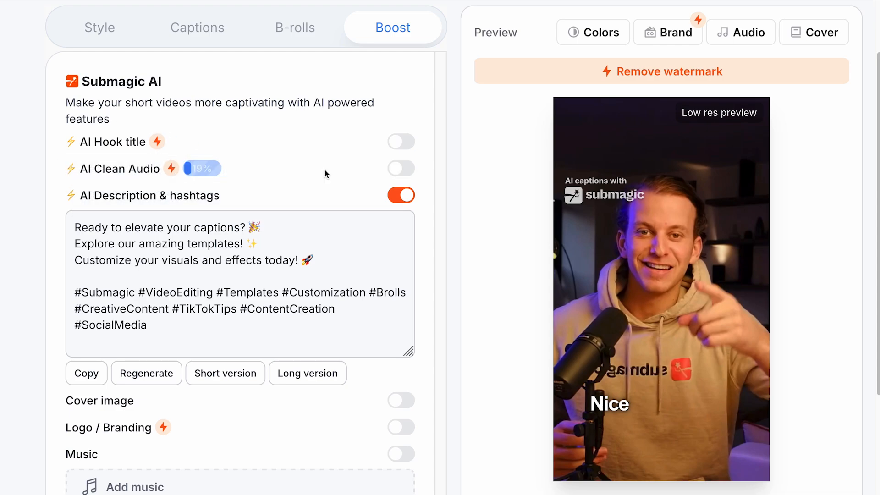
pyautogui.moveTo(216, 213)
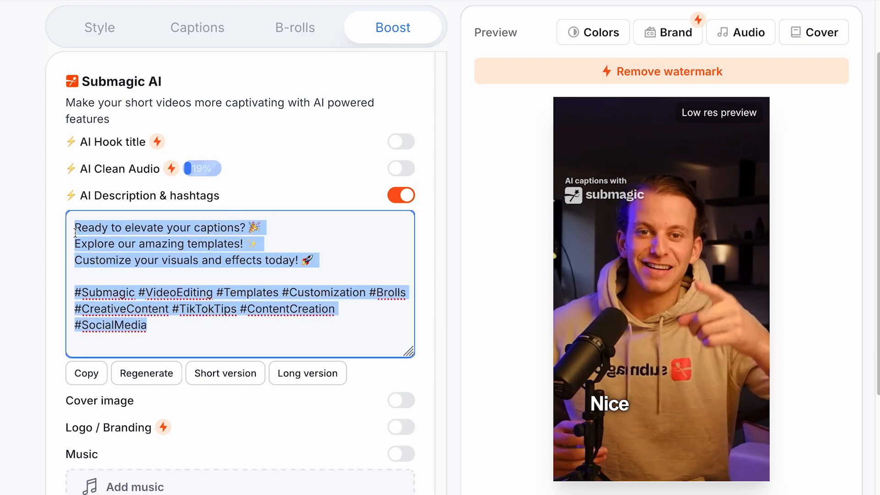
# Turn off AI Description and enable Cover image and Logo / Branding.
pyautogui.click(151, 324)
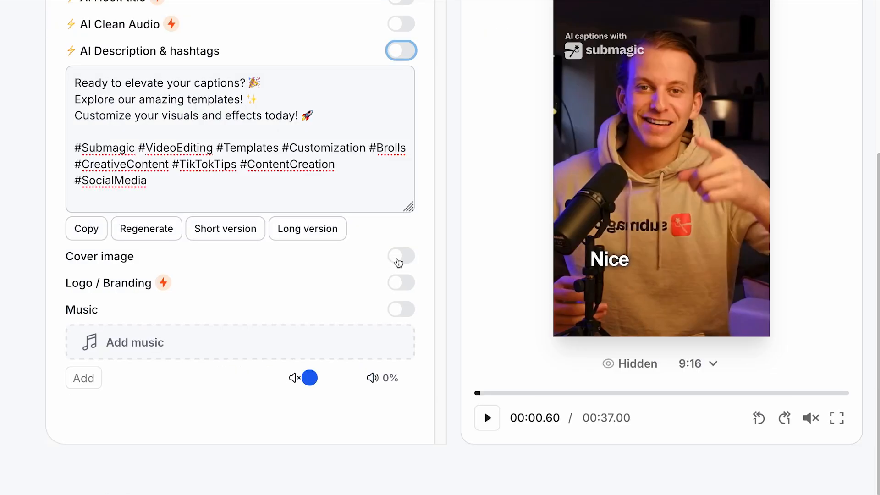
pyautogui.click(401, 256)
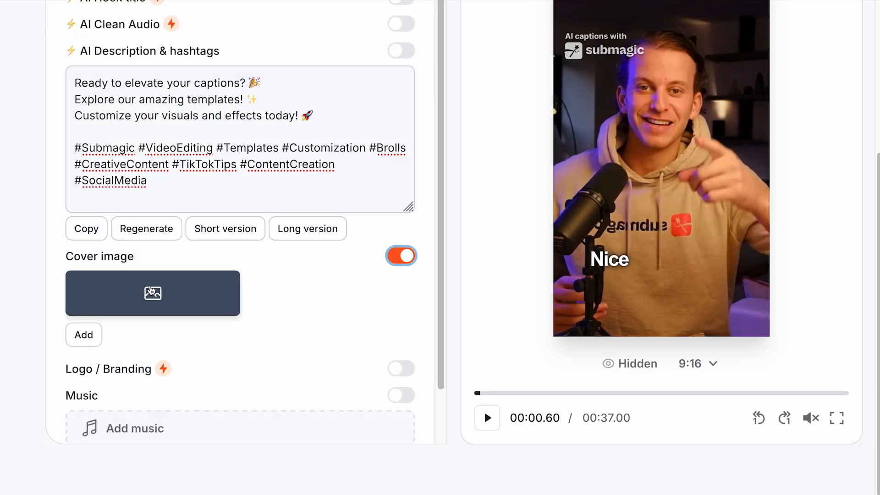
pyautogui.moveTo(158, 297)
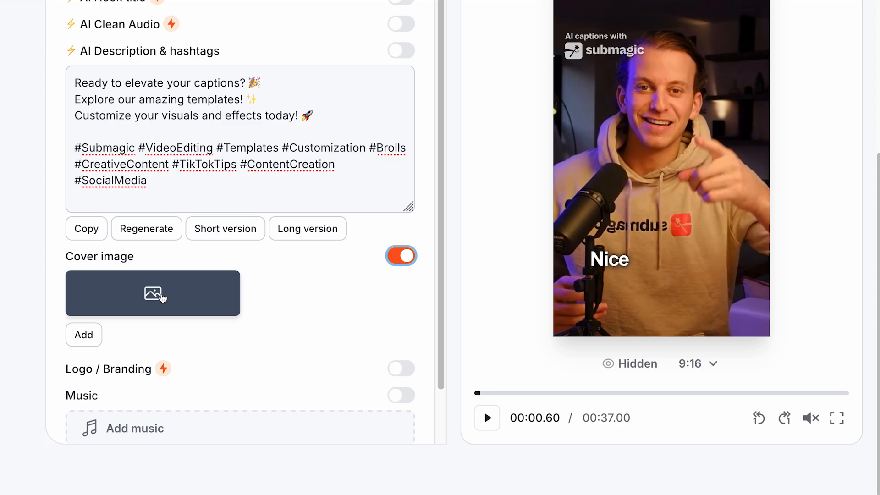
pyautogui.scroll(-3)
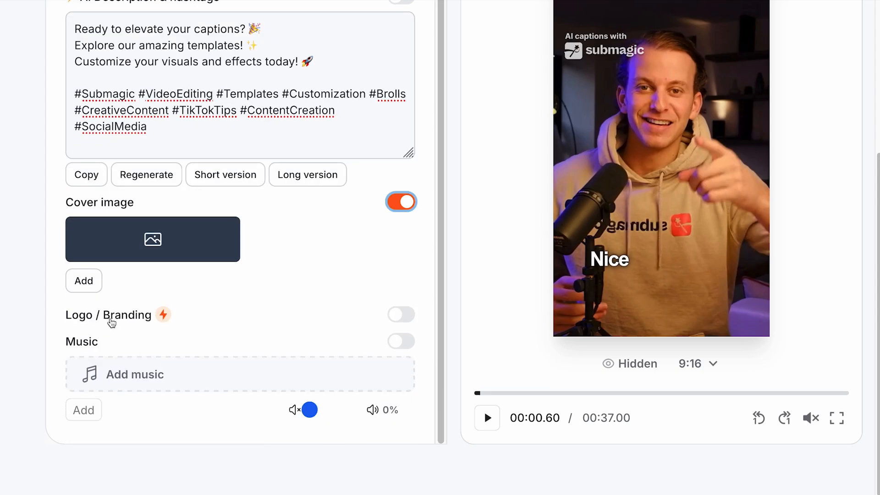
pyautogui.click(400, 314)
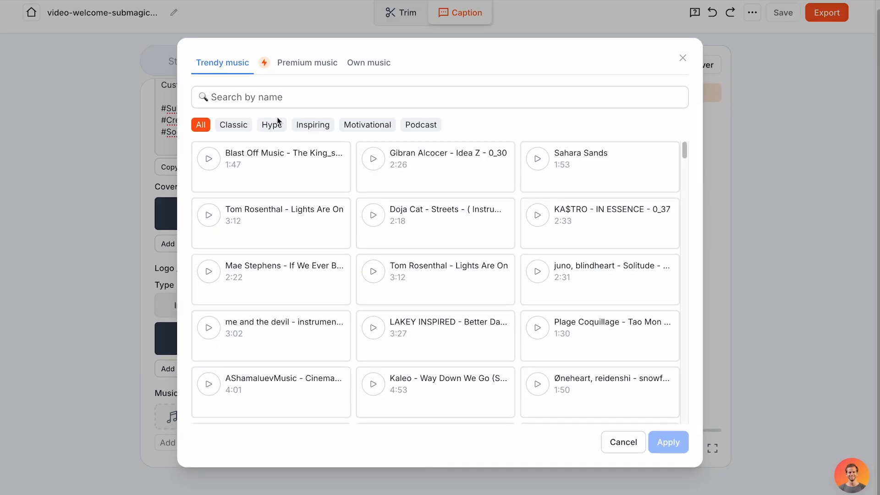
# Browse the Premium music library, then switch to the Own music upload option.
pyautogui.scroll(-3)
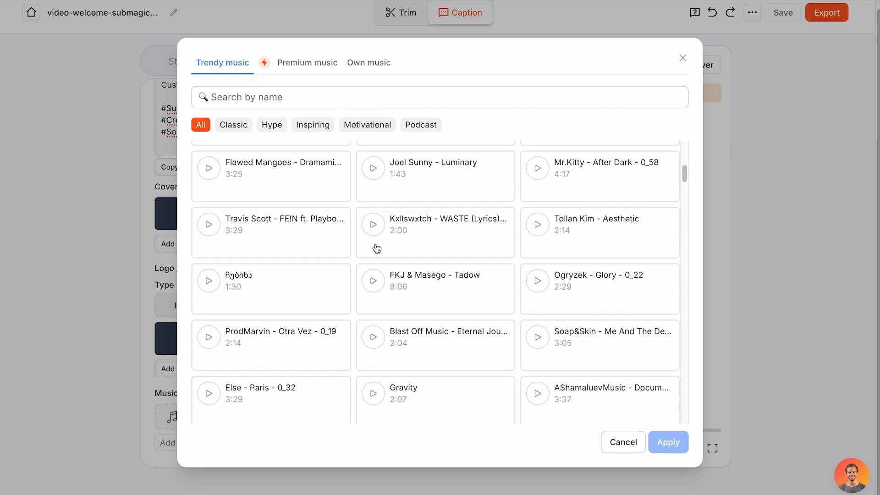
pyautogui.click(307, 63)
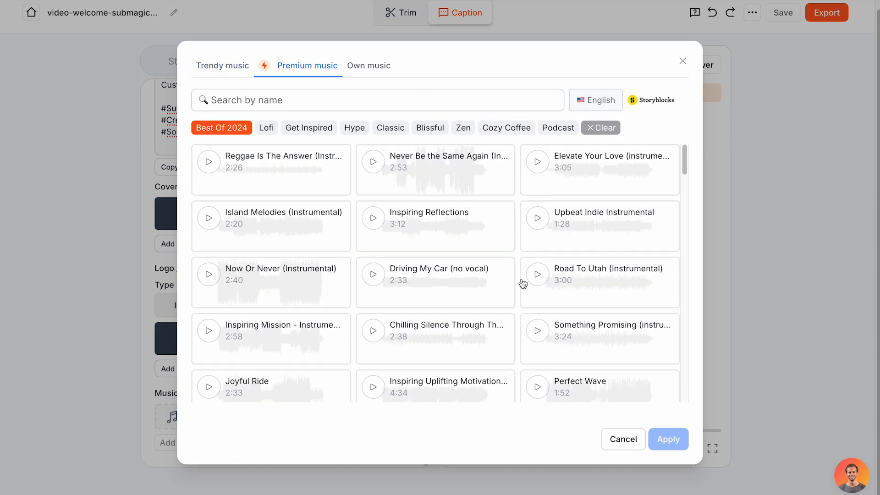
pyautogui.scroll(-3)
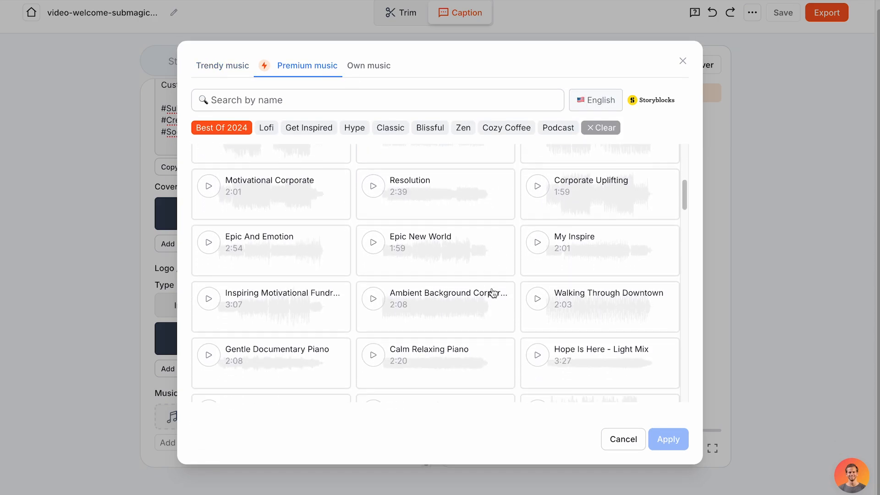
pyautogui.click(368, 66)
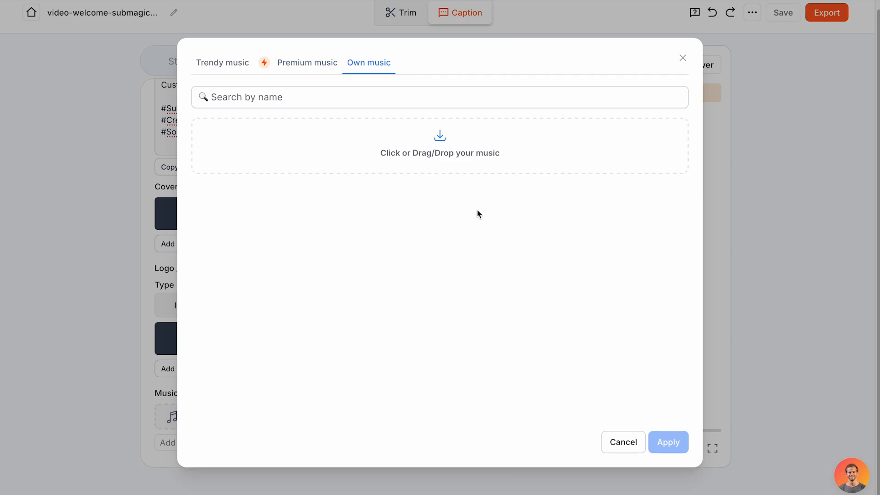
pyautogui.moveTo(292, 188)
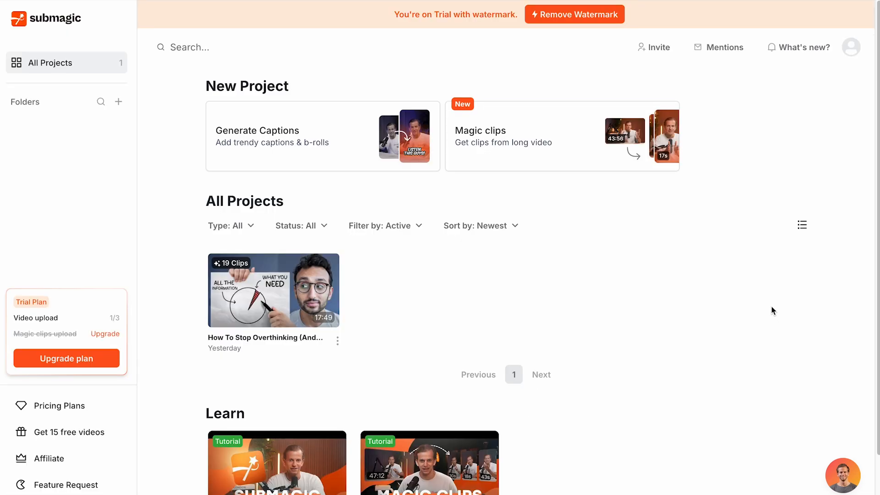
pyautogui.moveTo(510, 147)
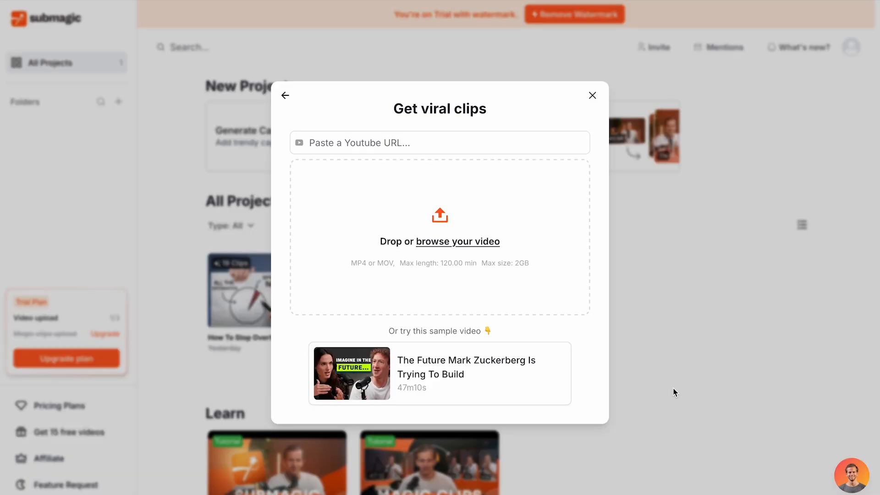
pyautogui.moveTo(452, 170)
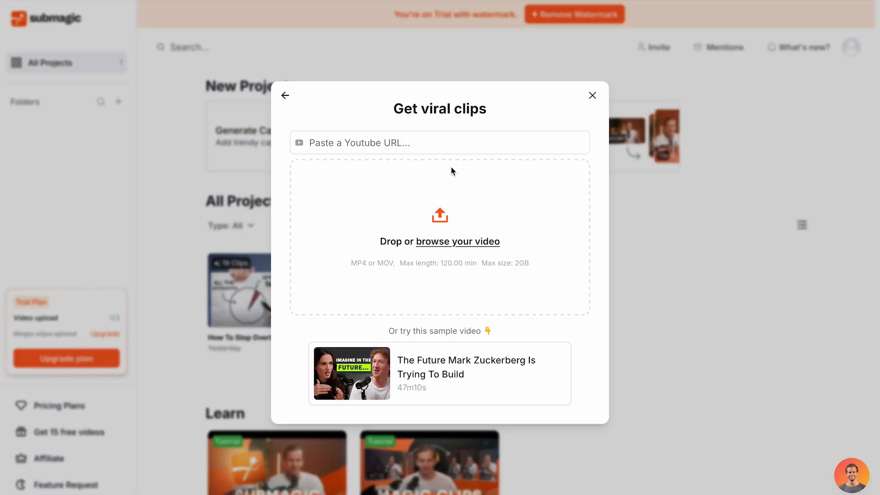
# Submit the YouTube URL with Auto clip duration and get viral clips.
pyautogui.write('https://www.youtube.com/watch?v=csXdSeDbDgA&t=31s')
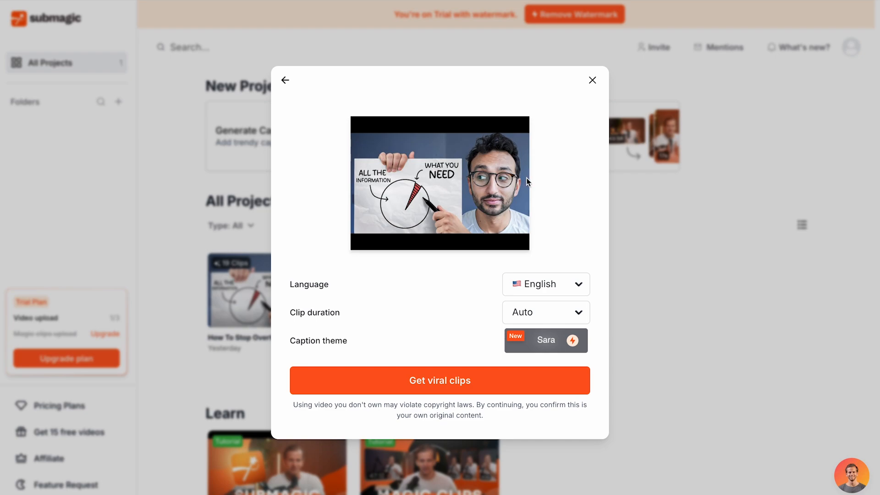
pyautogui.moveTo(528, 229)
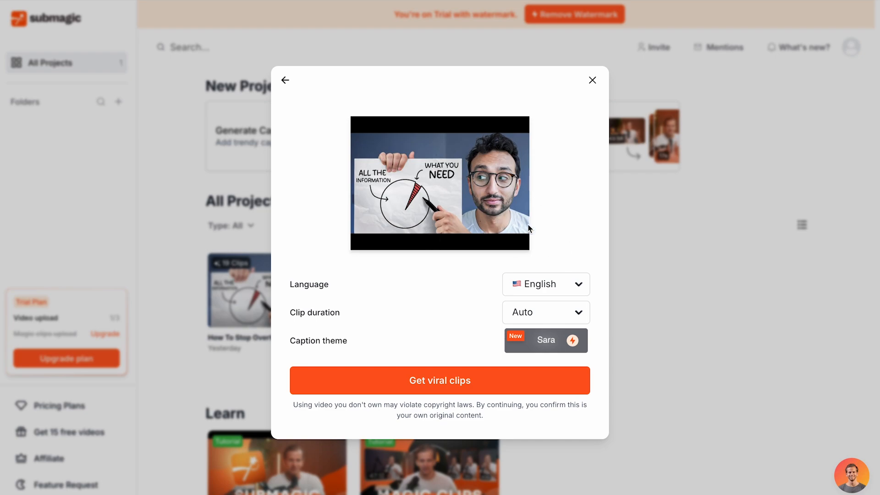
pyautogui.moveTo(523, 233)
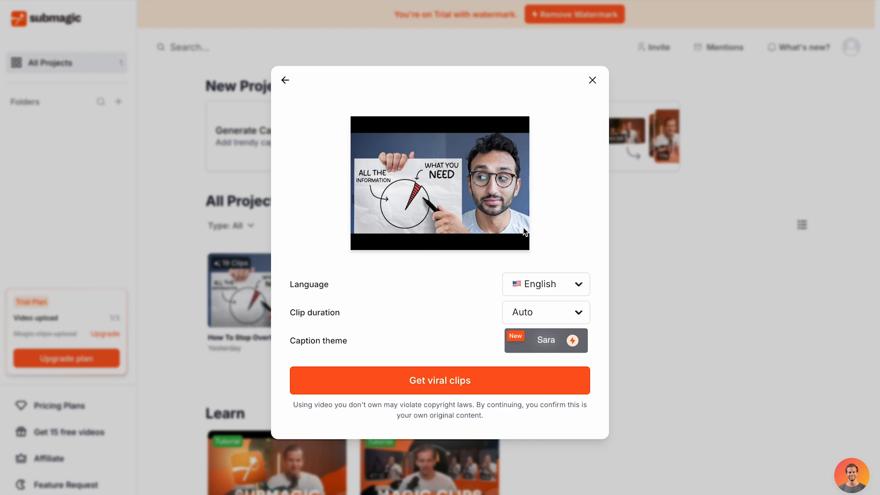
pyautogui.click(545, 311)
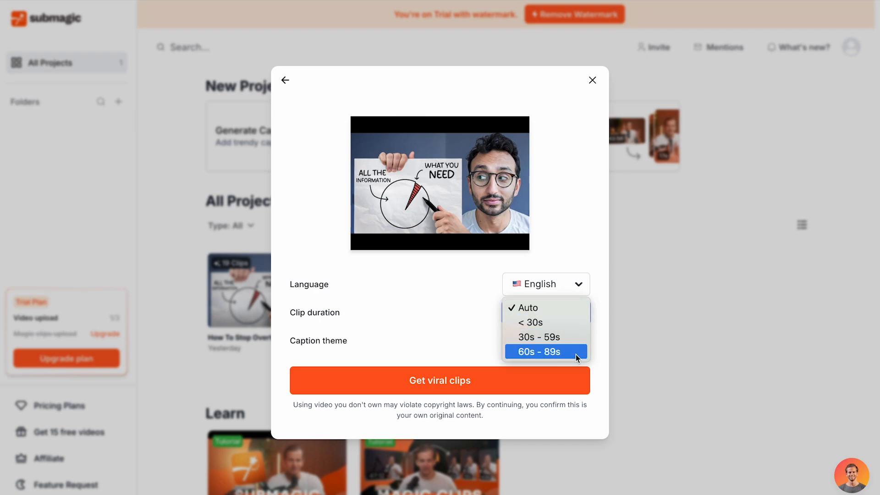
pyautogui.click(527, 308)
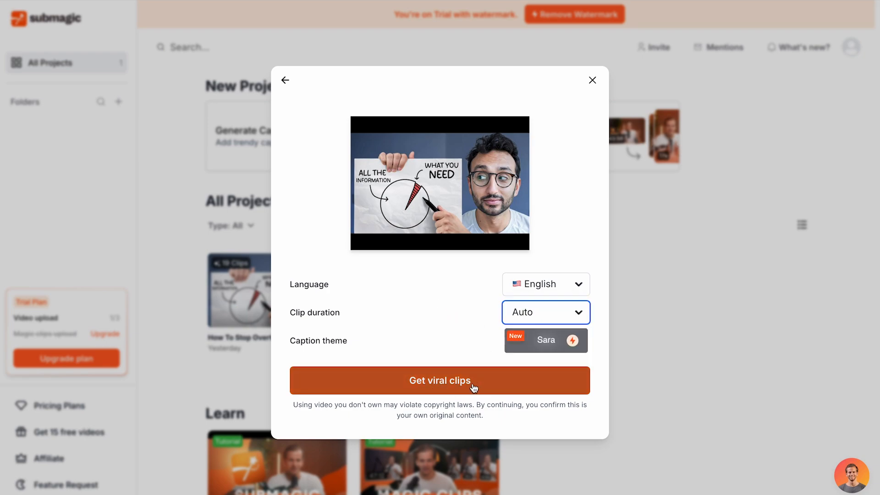
pyautogui.moveTo(486, 287)
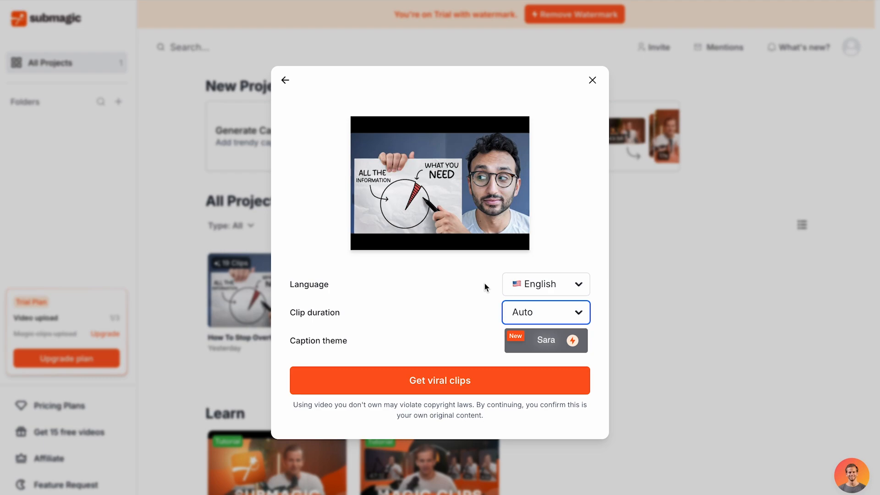
pyautogui.click(440, 380)
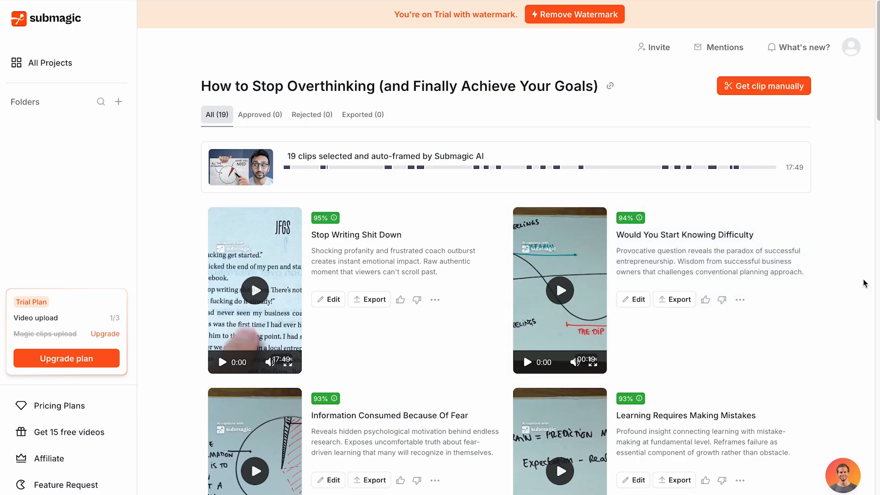
pyautogui.scroll(-3)
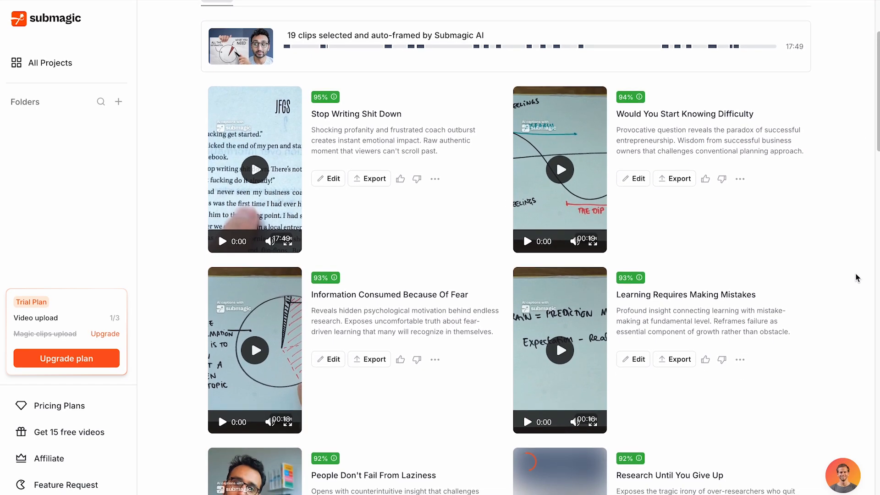
pyautogui.scroll(-3)
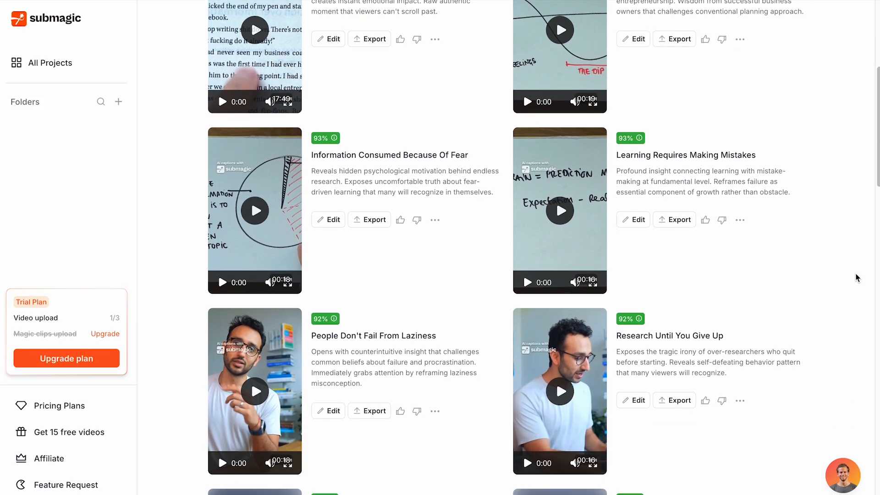
pyautogui.scroll(-3)
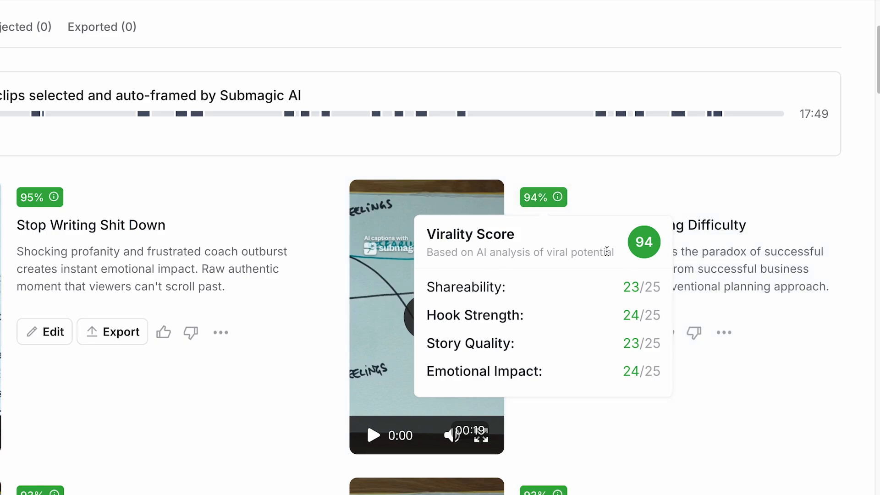
pyautogui.moveTo(587, 251)
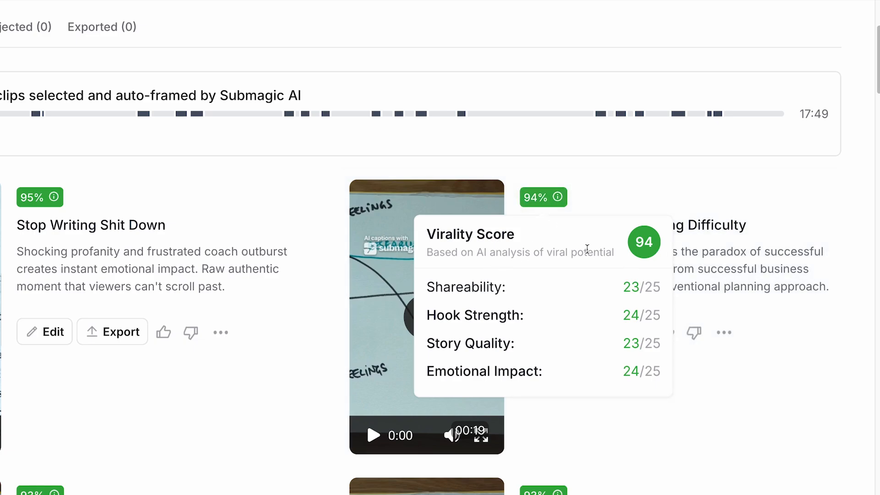
pyautogui.moveTo(514, 279)
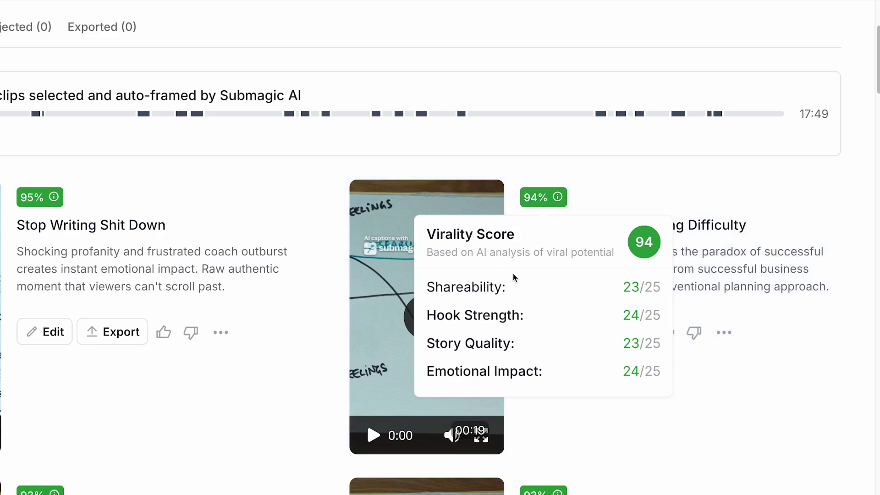
pyautogui.moveTo(557, 258)
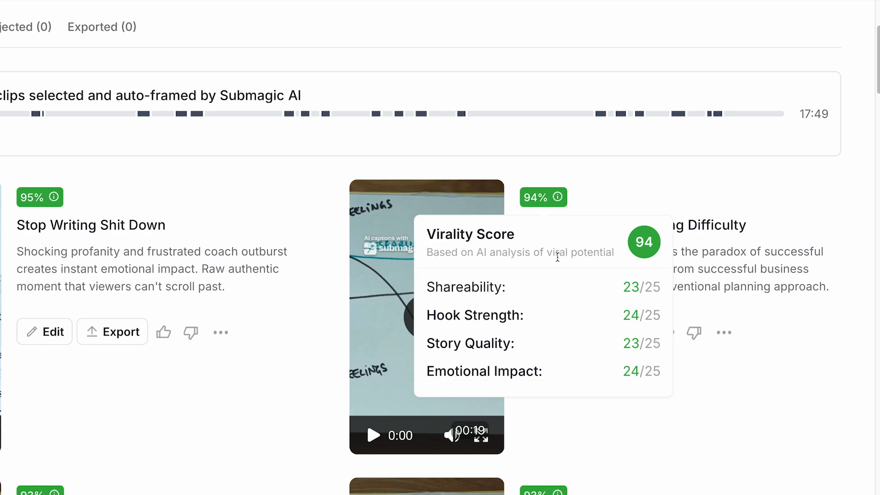
pyautogui.moveTo(562, 316)
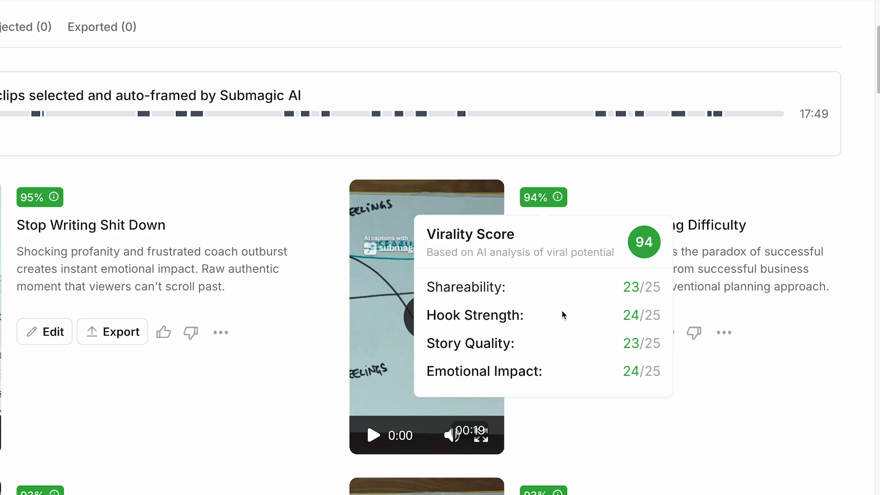
pyautogui.scroll(-3)
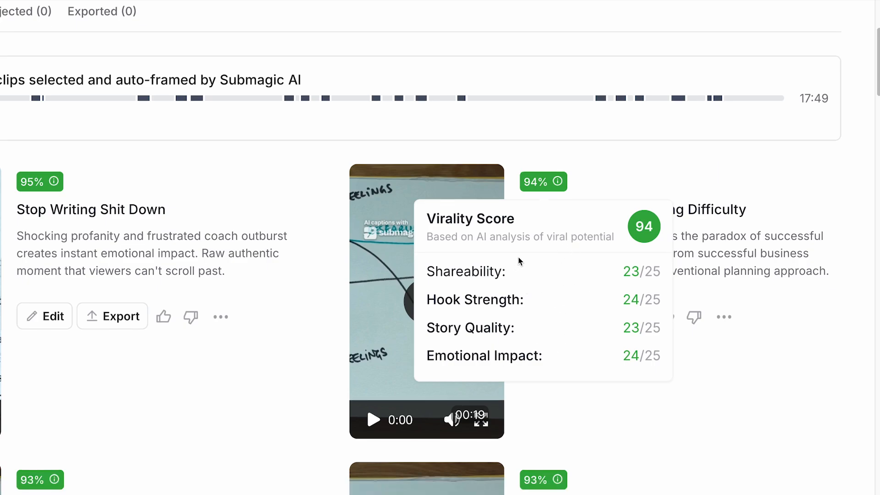
pyautogui.moveTo(595, 313)
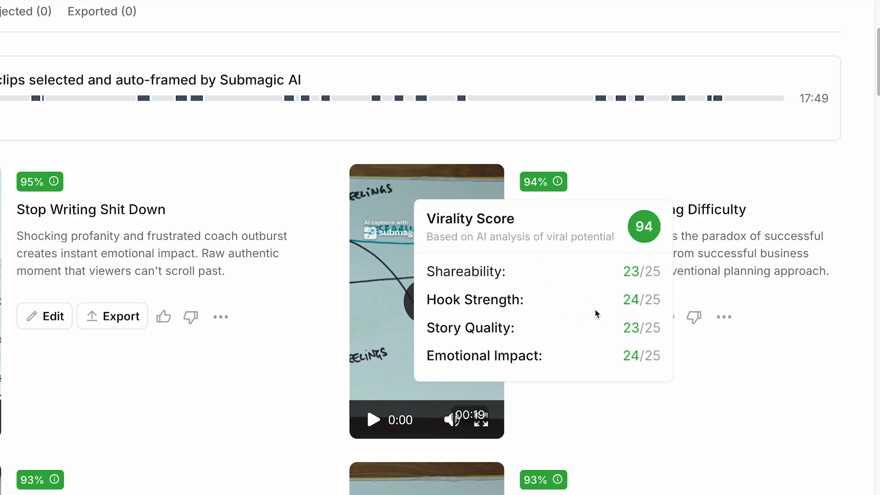
pyautogui.moveTo(577, 339)
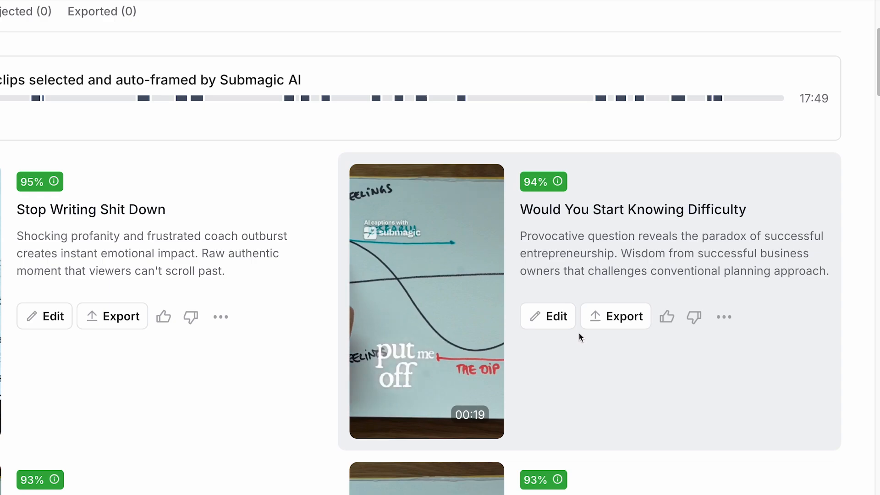
# Edit the Would You Start Knowing Difficulty clip with HORMOZI 1 captions and show its Trim transcript.
pyautogui.click(425, 301)
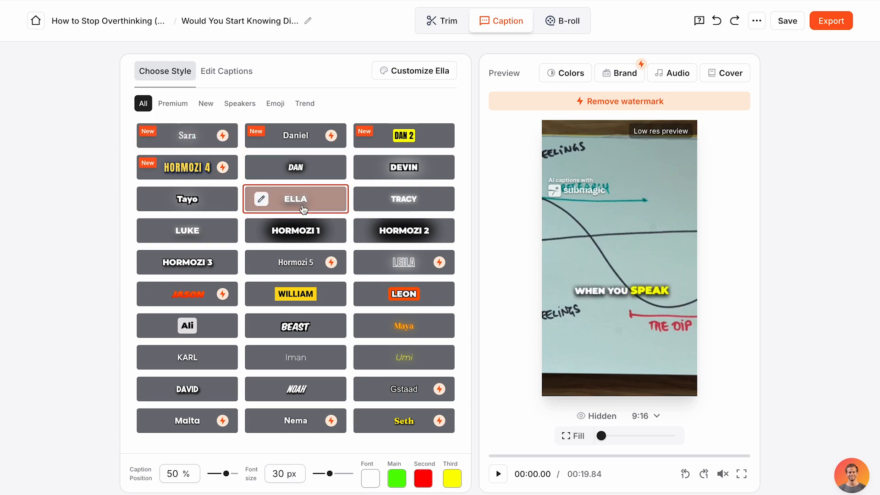
pyautogui.click(295, 231)
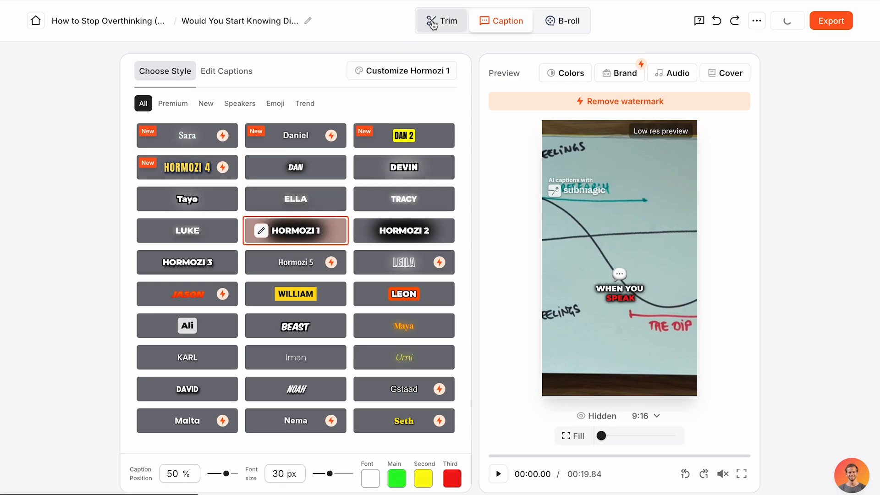
pyautogui.click(441, 20)
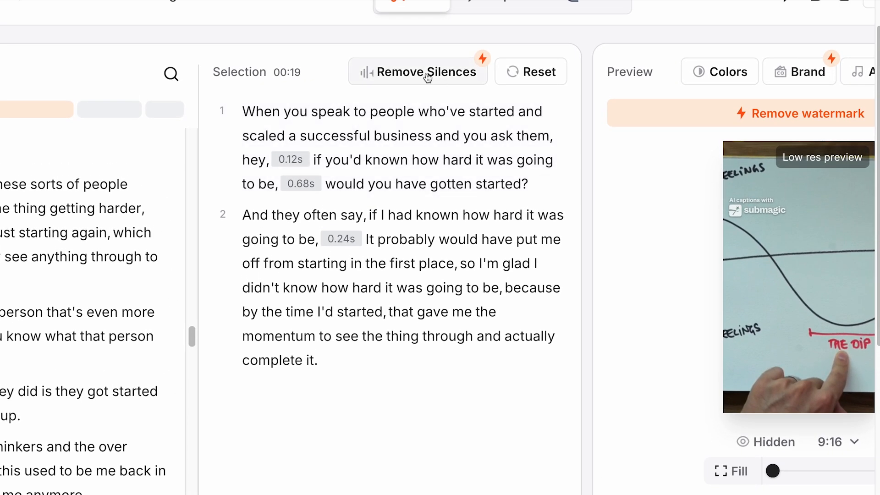
pyautogui.moveTo(460, 81)
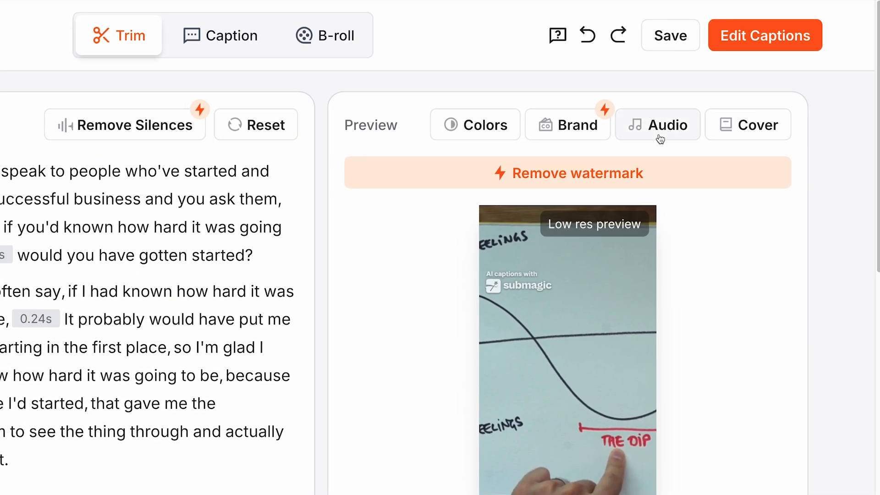
# Pass through the audio options and B-roll scenes editor to the export options.
pyautogui.click(658, 125)
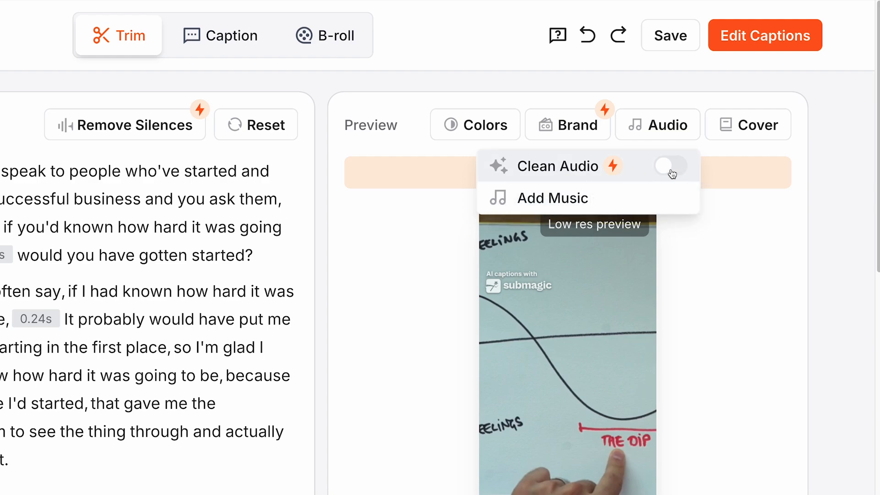
pyautogui.moveTo(666, 174)
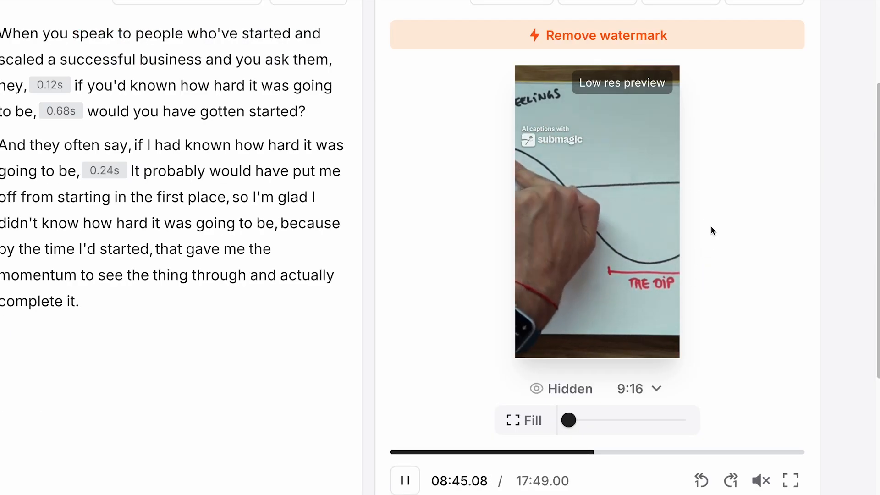
pyautogui.click(501, 20)
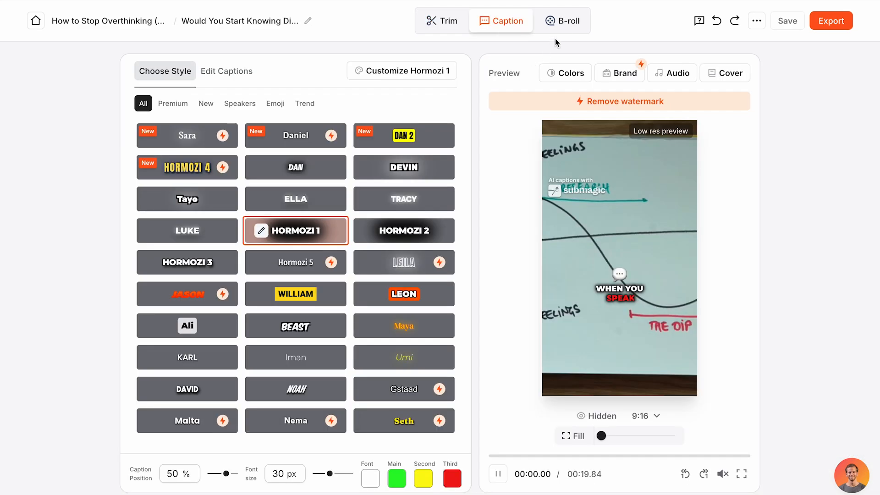
pyautogui.click(567, 21)
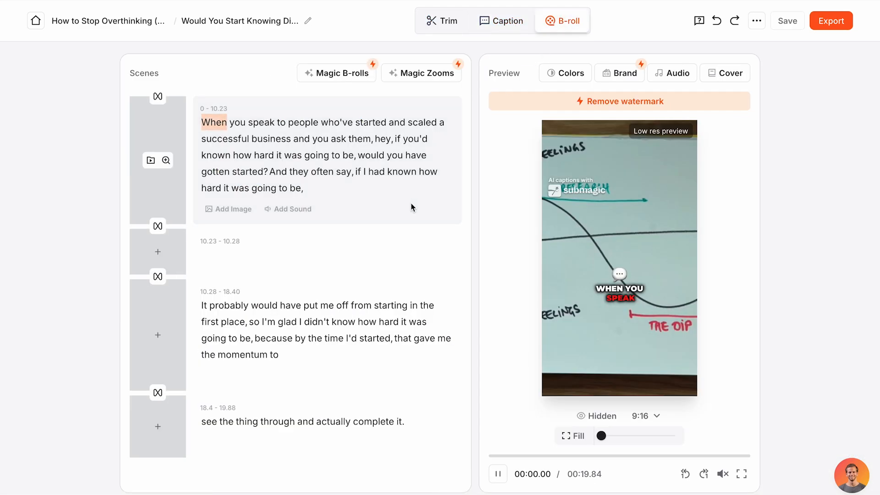
pyautogui.click(830, 20)
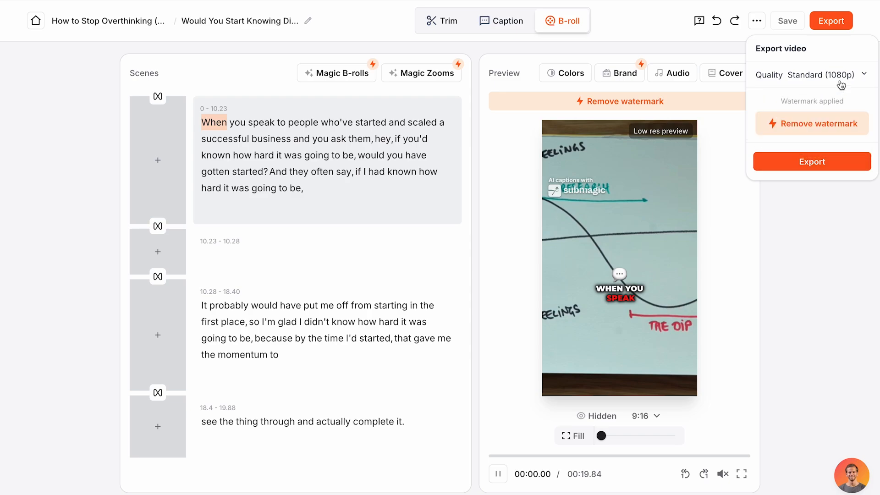
# Export the clip at Standard (1080p) quality.
pyautogui.click(865, 75)
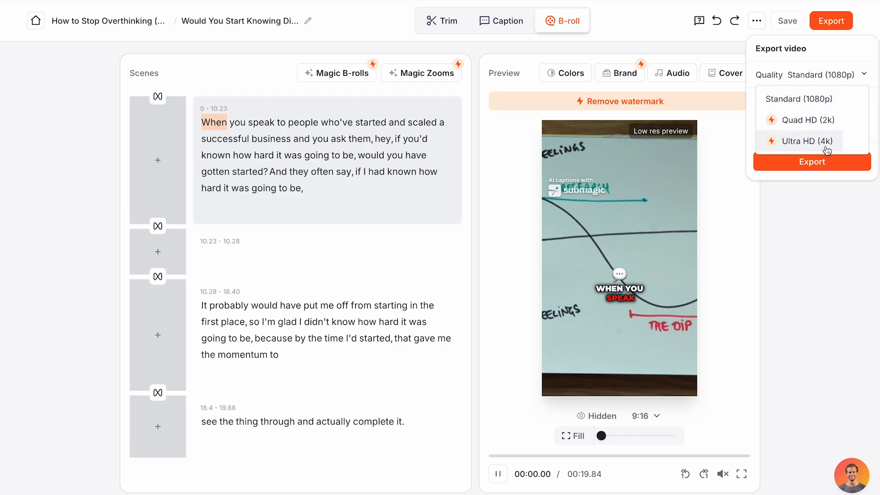
pyautogui.click(812, 161)
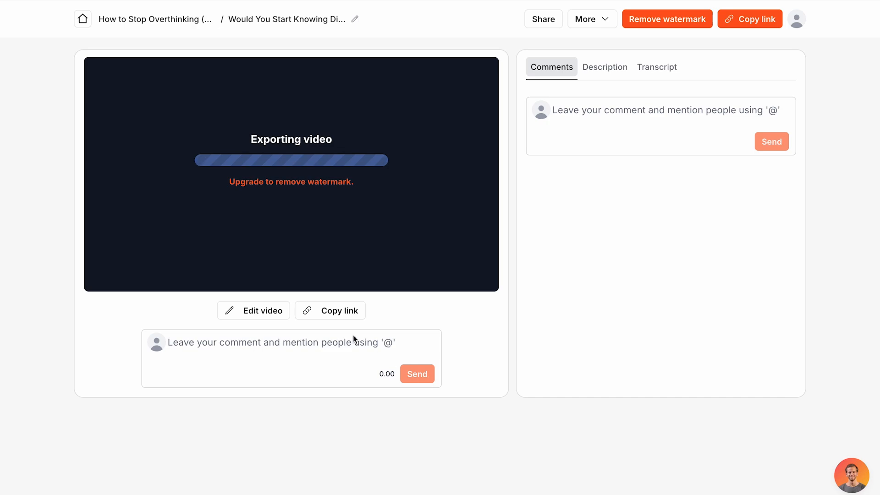
# Reach the Trial Plan box on the dashboard and go to the Pricing Plans page.
pyautogui.click(667, 18)
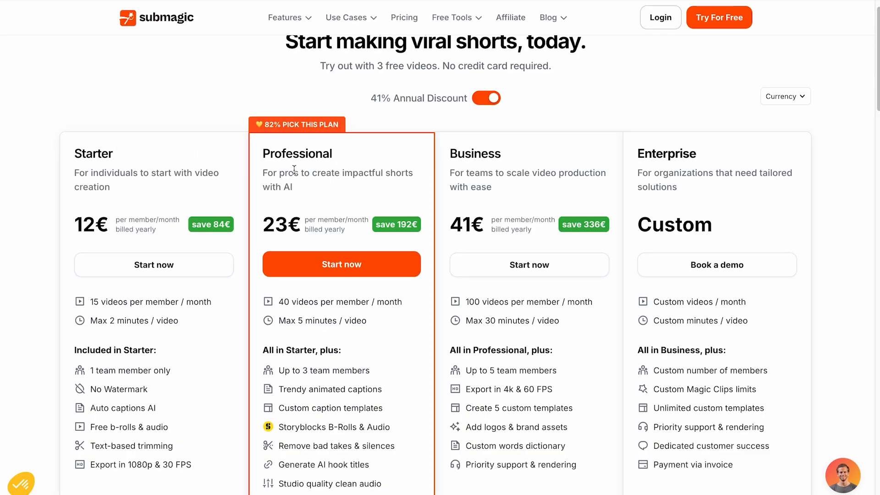
pyautogui.scroll(-3)
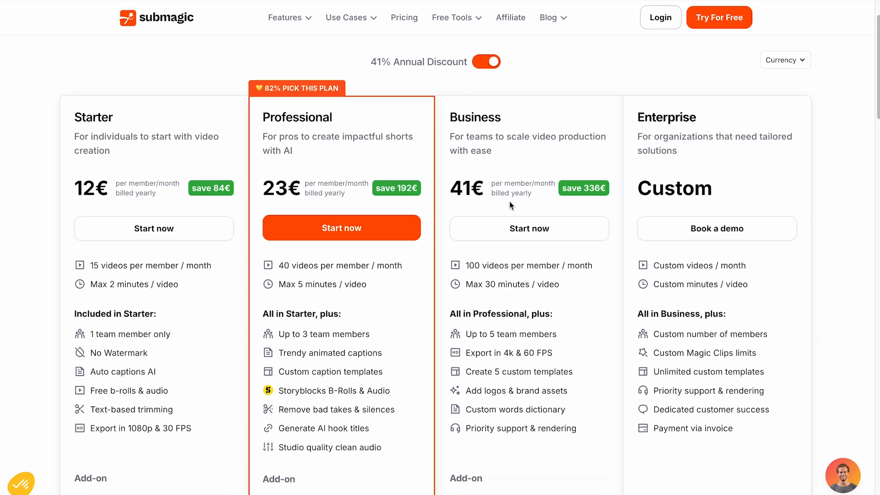
pyautogui.scroll(-3)
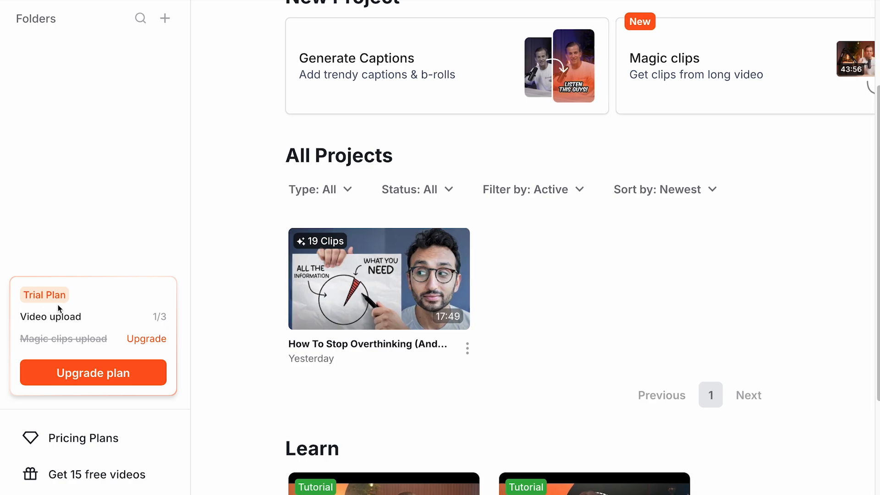
pyautogui.moveTo(78, 333)
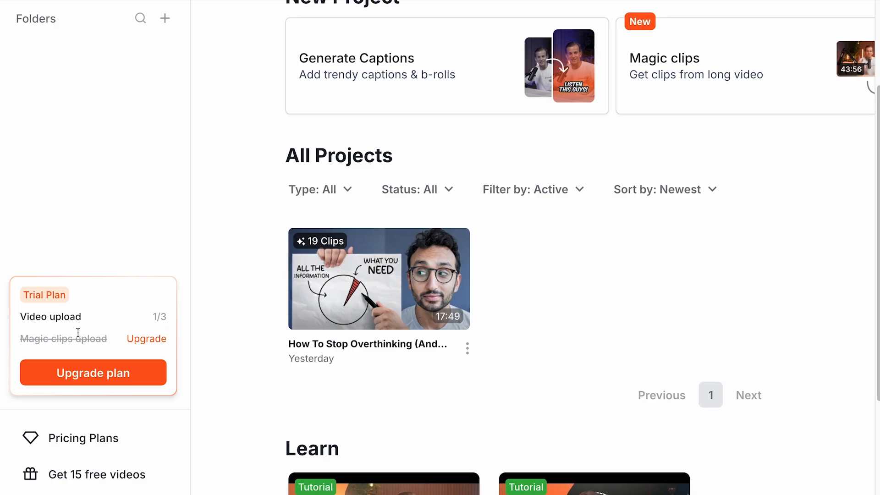
pyautogui.click(93, 372)
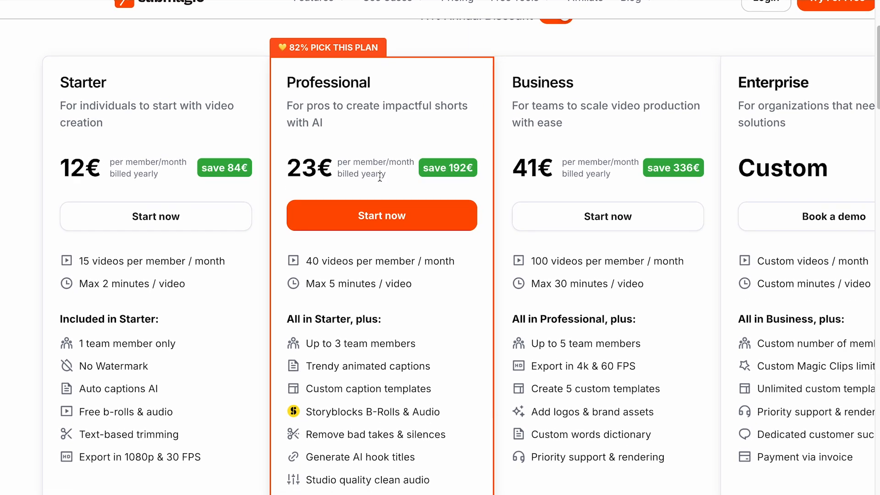
# Review the Starter, Professional, Business and Enterprise plan tiers down the pricing page.
pyautogui.scroll(-3)
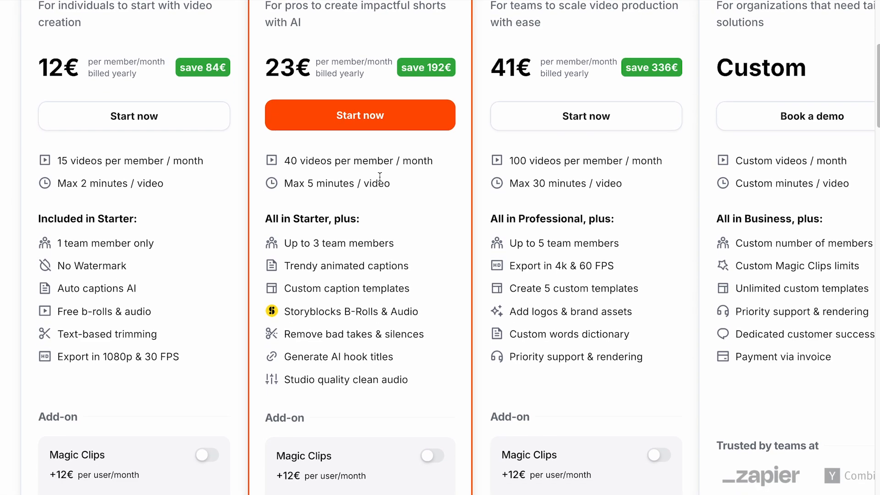
pyautogui.scroll(-3)
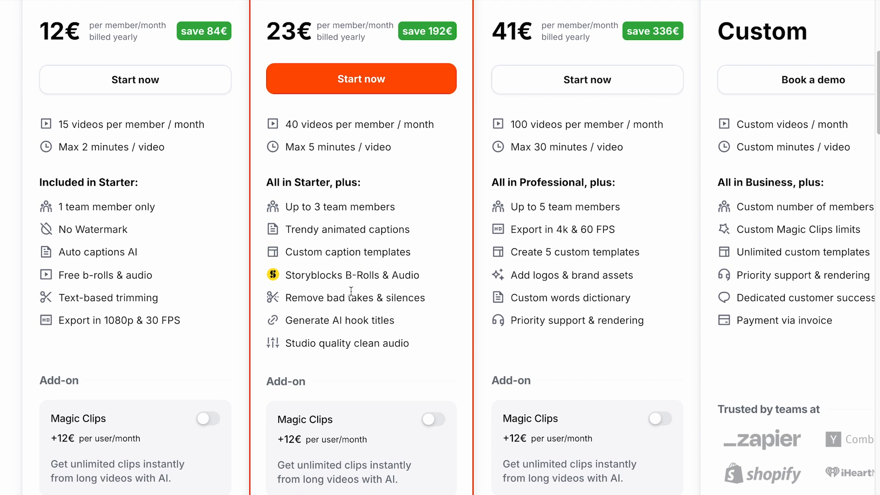
pyautogui.scroll(-3)
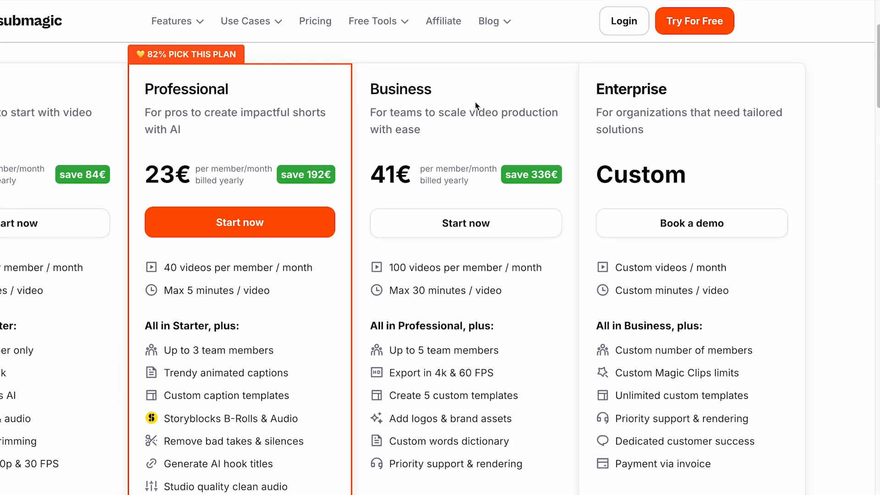
pyautogui.scroll(-3)
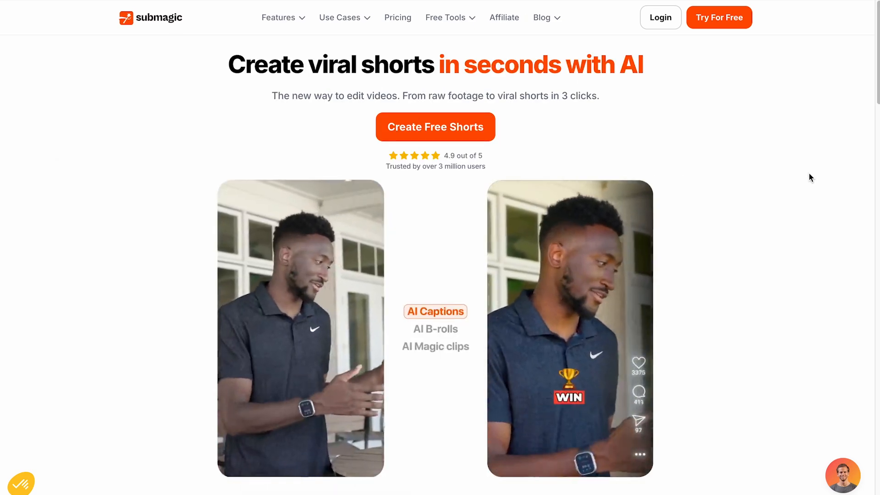
# Scroll the homepage's feature sections on viral shorts, trimming, retention effects and AI hooks.
pyautogui.scroll(-3)
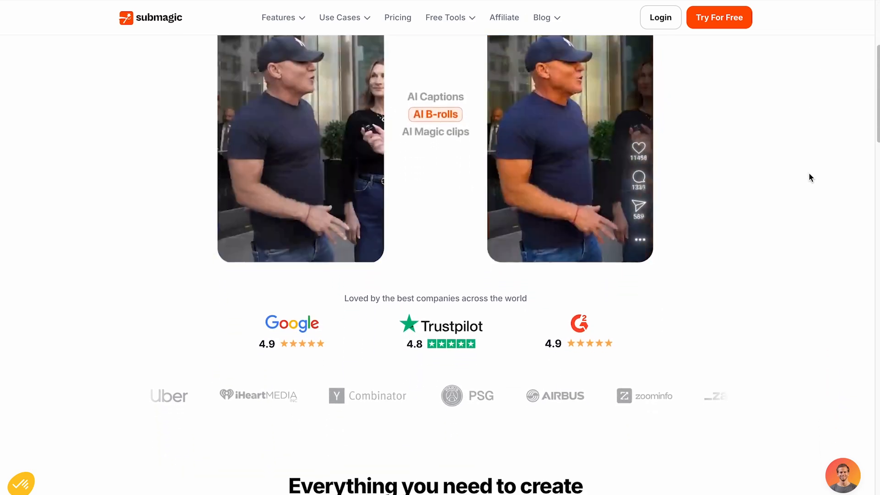
pyautogui.scroll(-3)
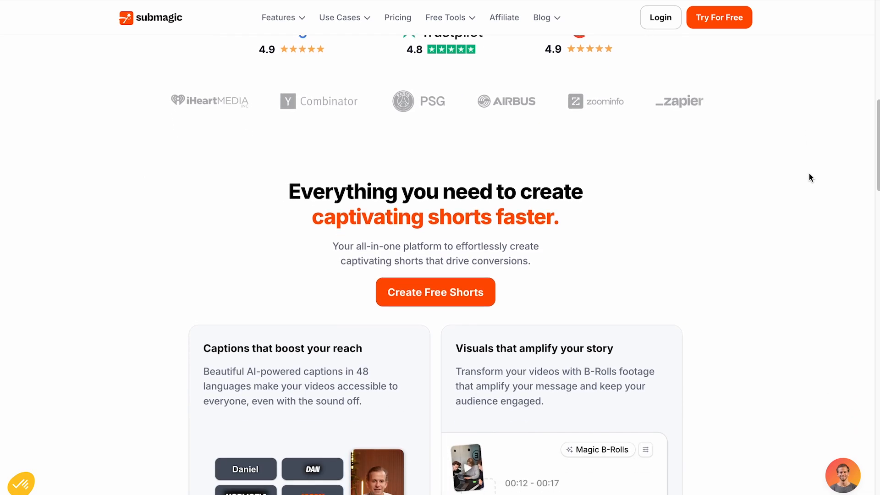
pyautogui.scroll(-3)
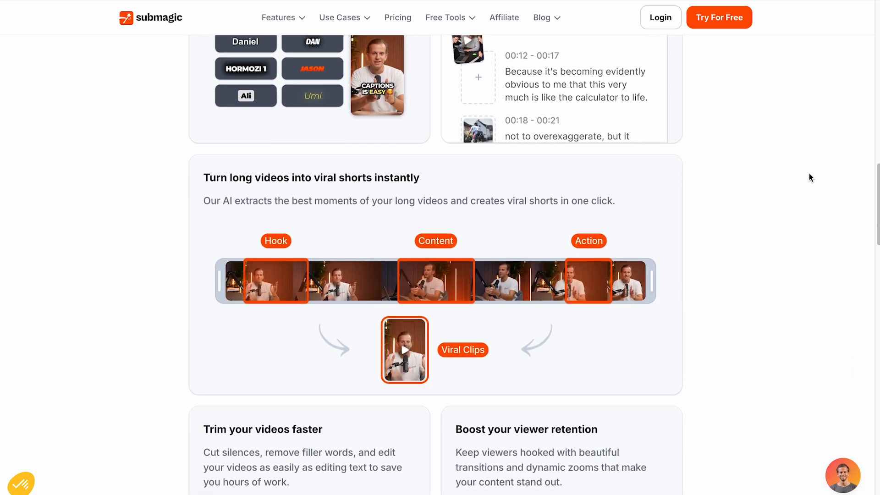
pyautogui.scroll(-3)
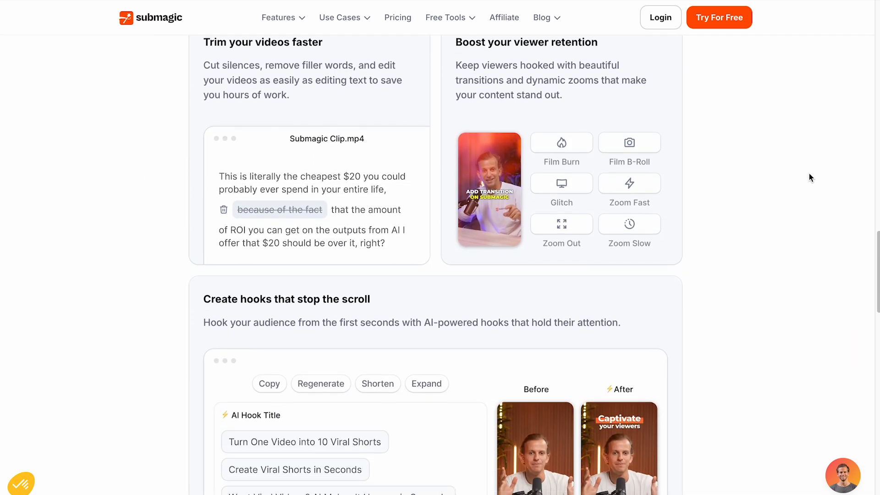
pyautogui.scroll(-3)
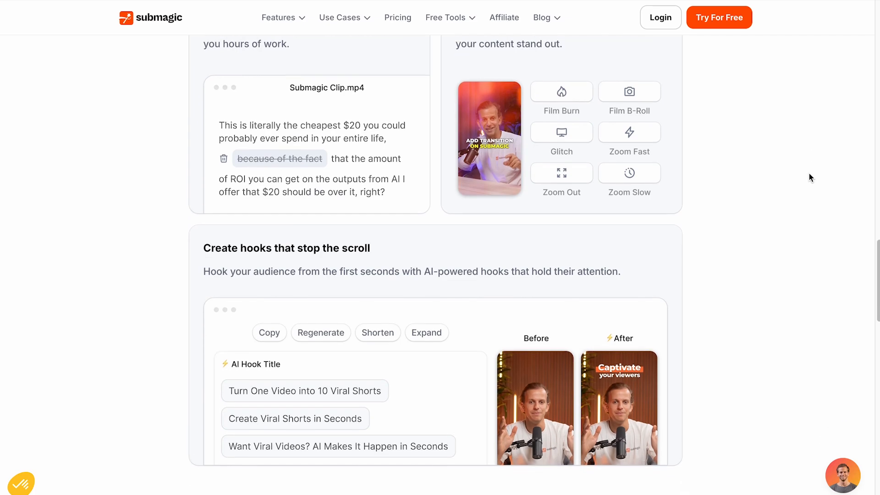
pyautogui.scroll(3)
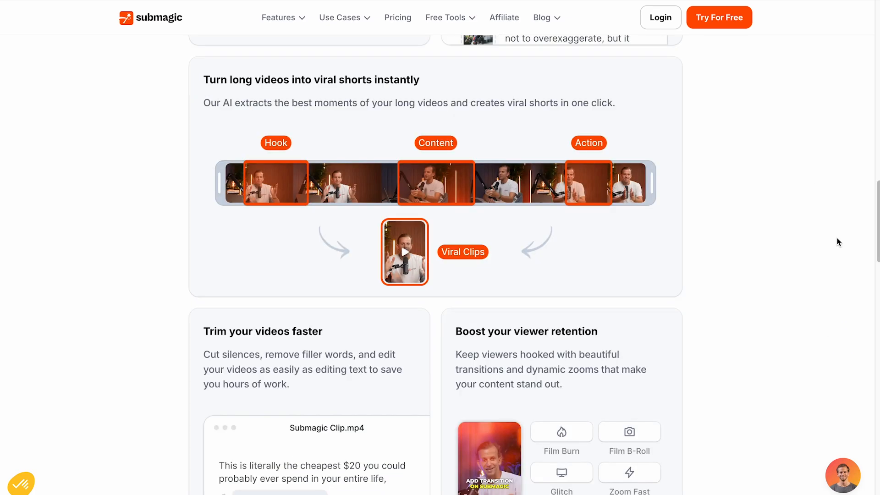
pyautogui.scroll(-3)
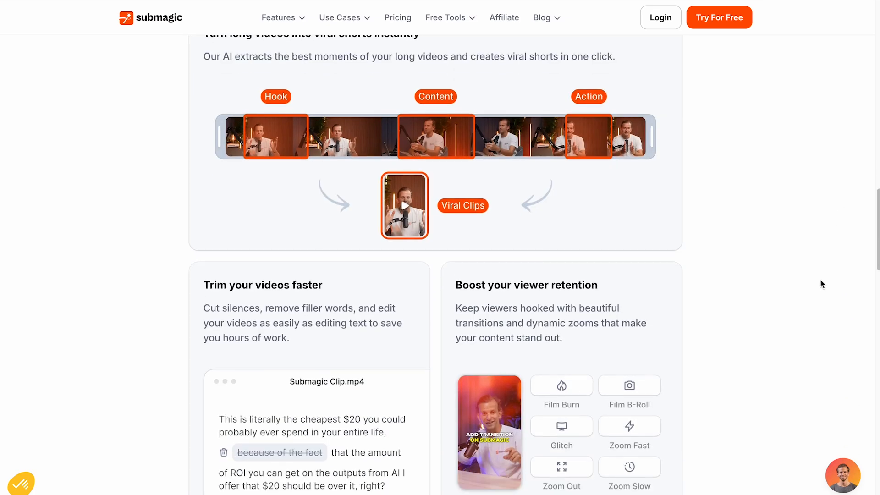
pyautogui.scroll(-3)
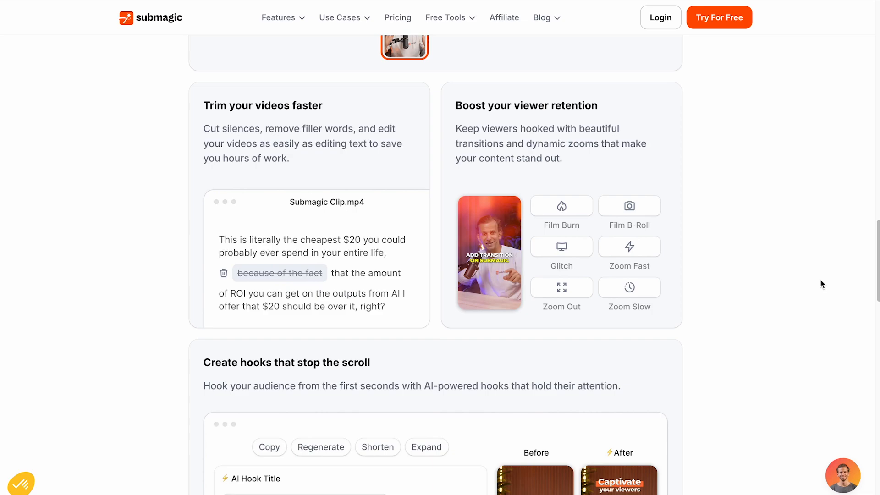
pyautogui.scroll(-3)
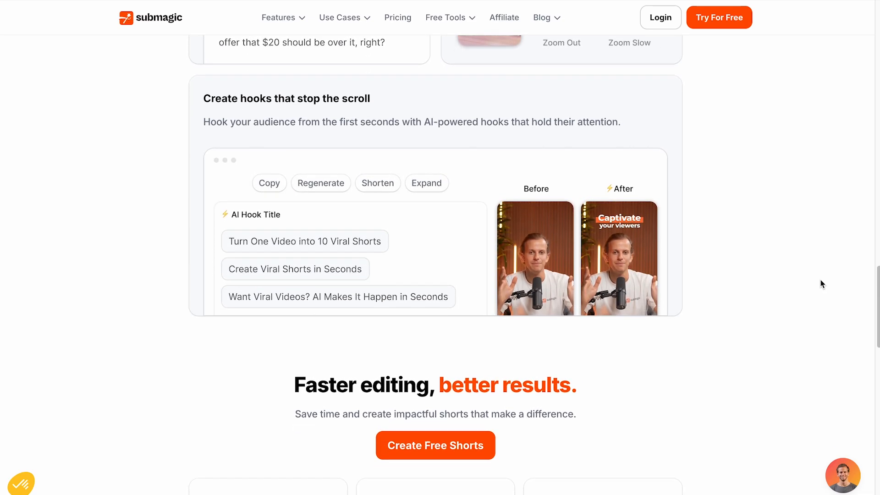
pyautogui.scroll(-3)
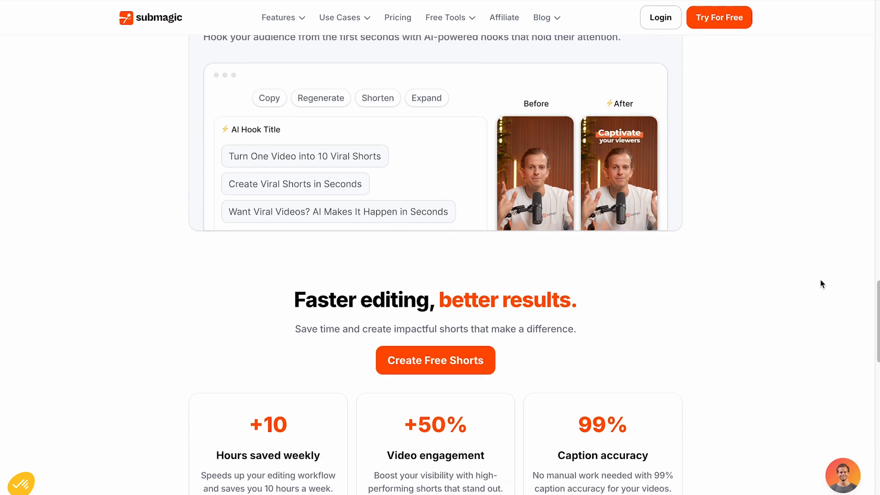